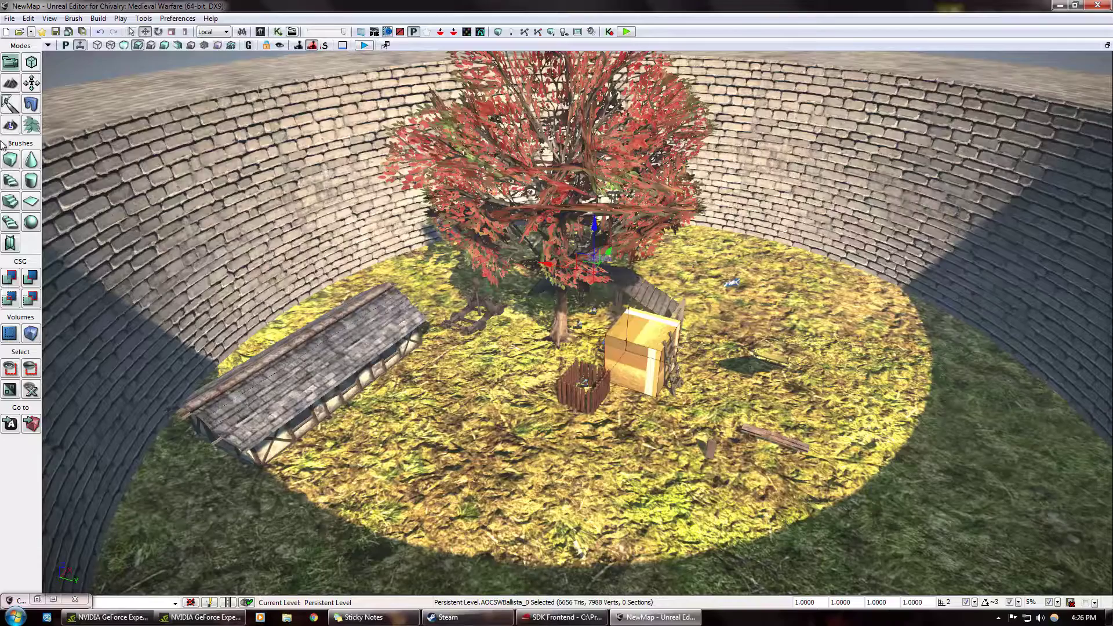
mouse_move(11, 126)
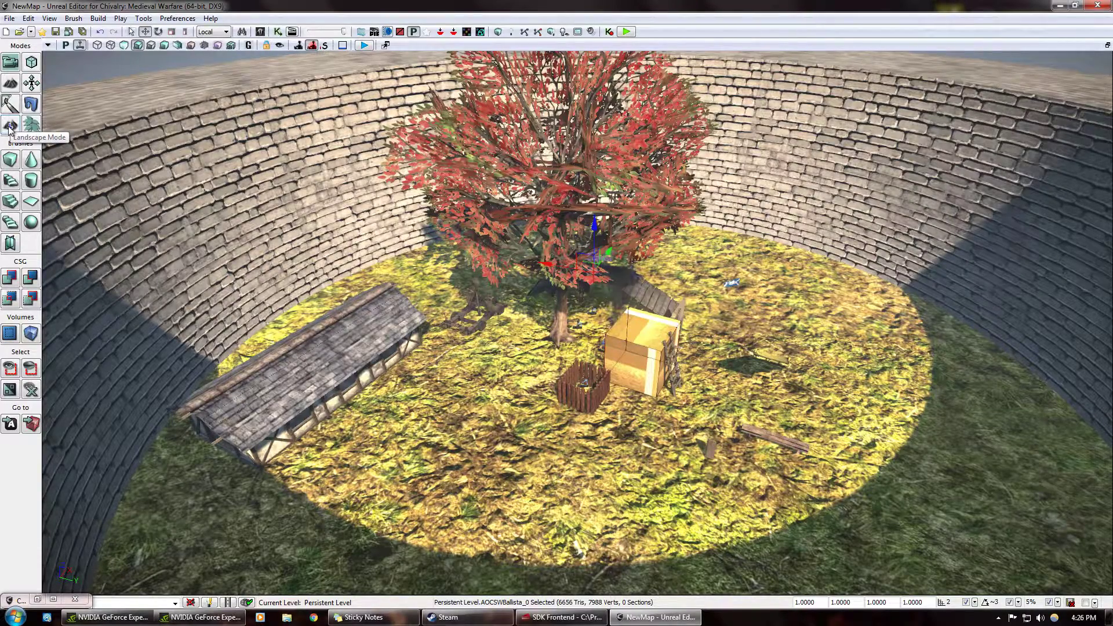
mouse_move(12, 126)
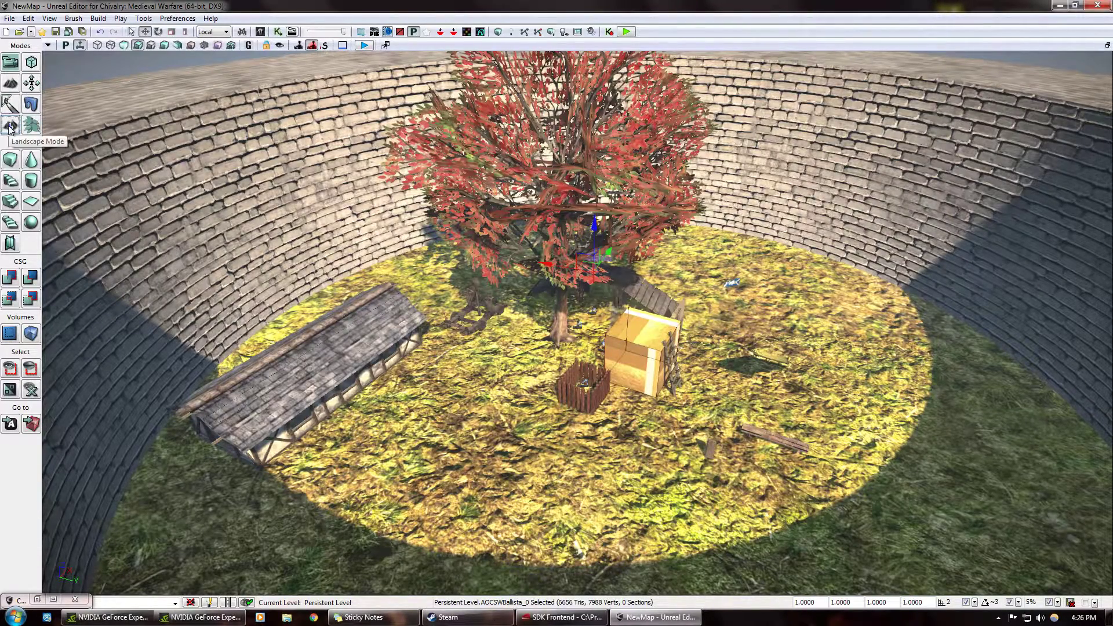
Step: Switch the editor into Landscape Mode so the Landscape Edit window appears
click(11, 125)
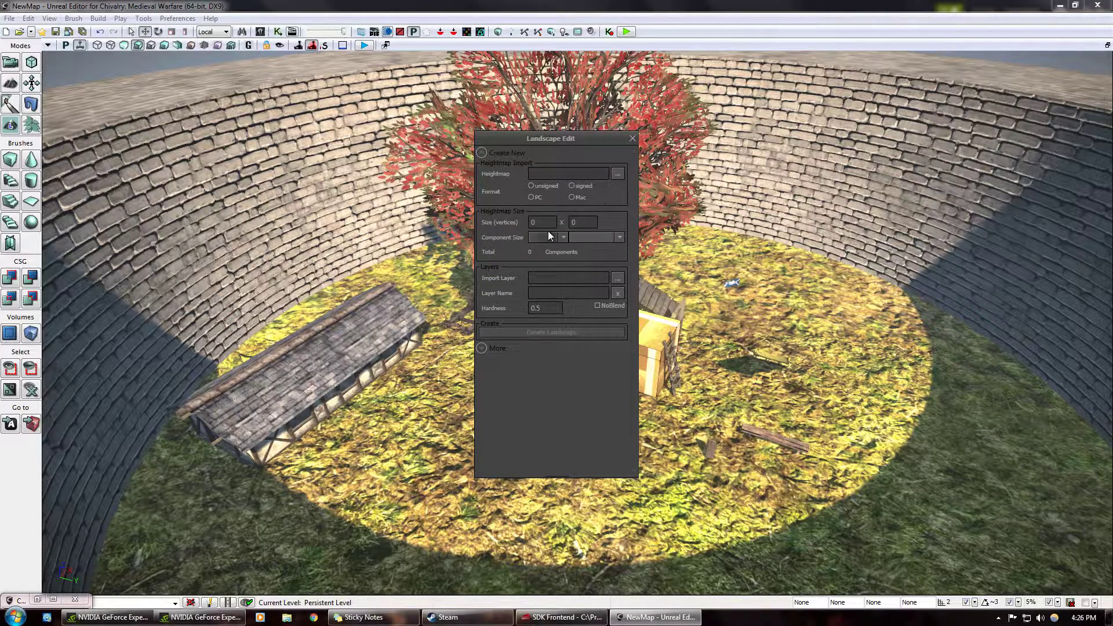
Step: Create a landscape sized 127 by 127 vertices and close the Landscape Edit window
click(542, 222)
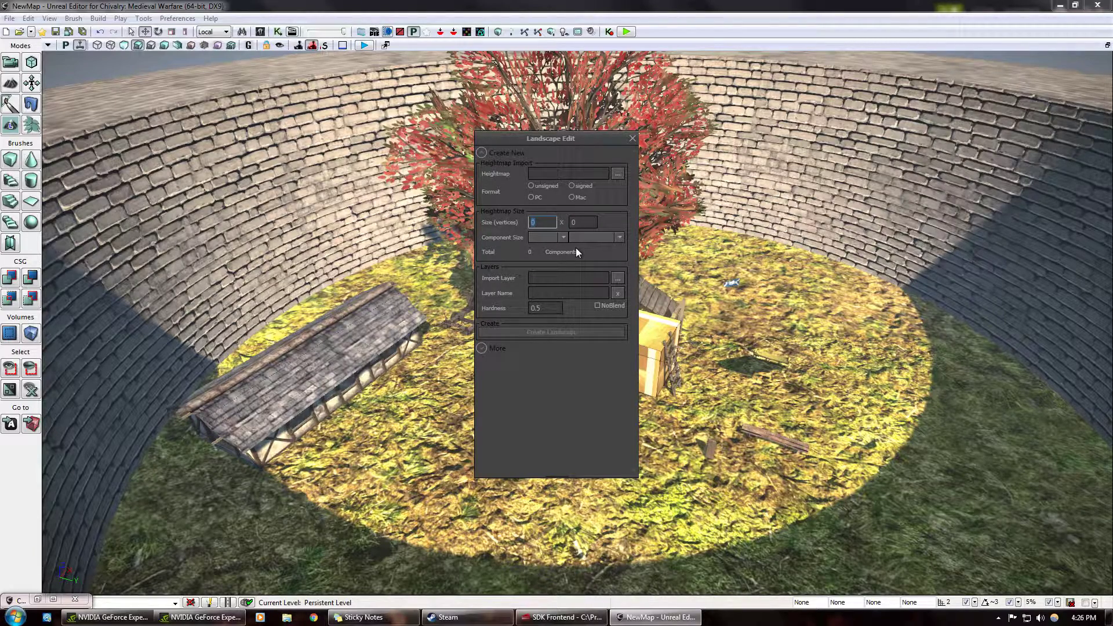
text(127)
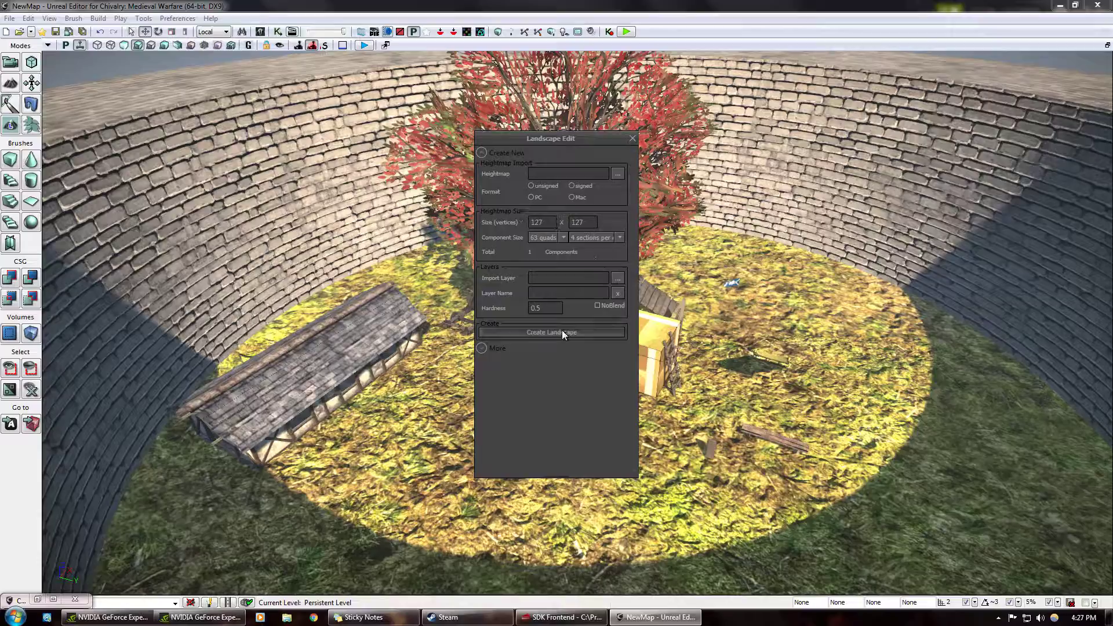
click(551, 333)
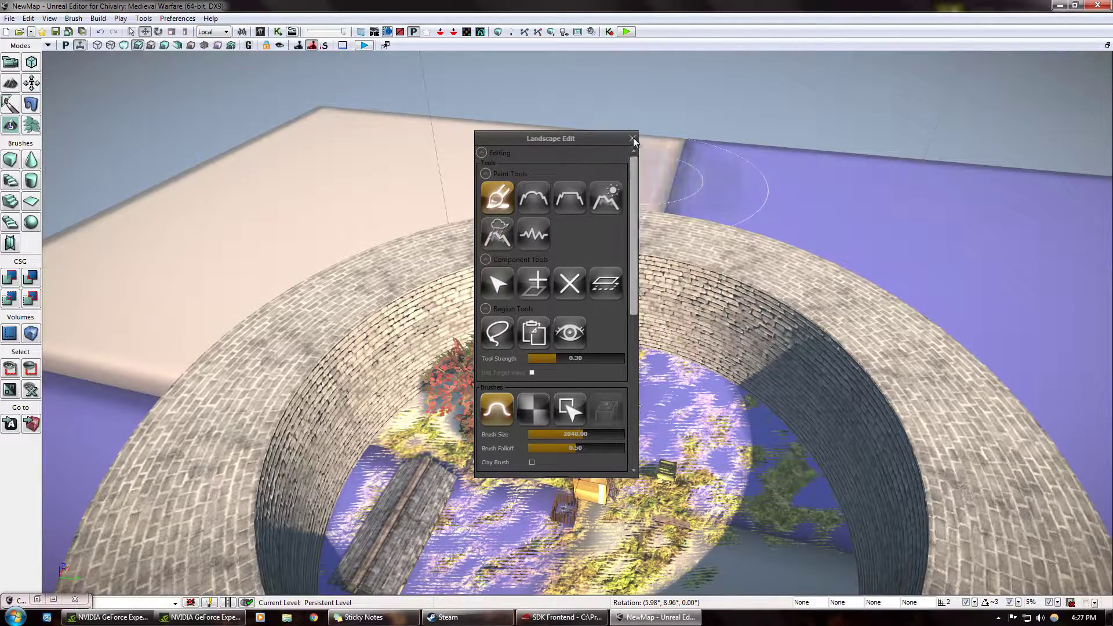
click(631, 138)
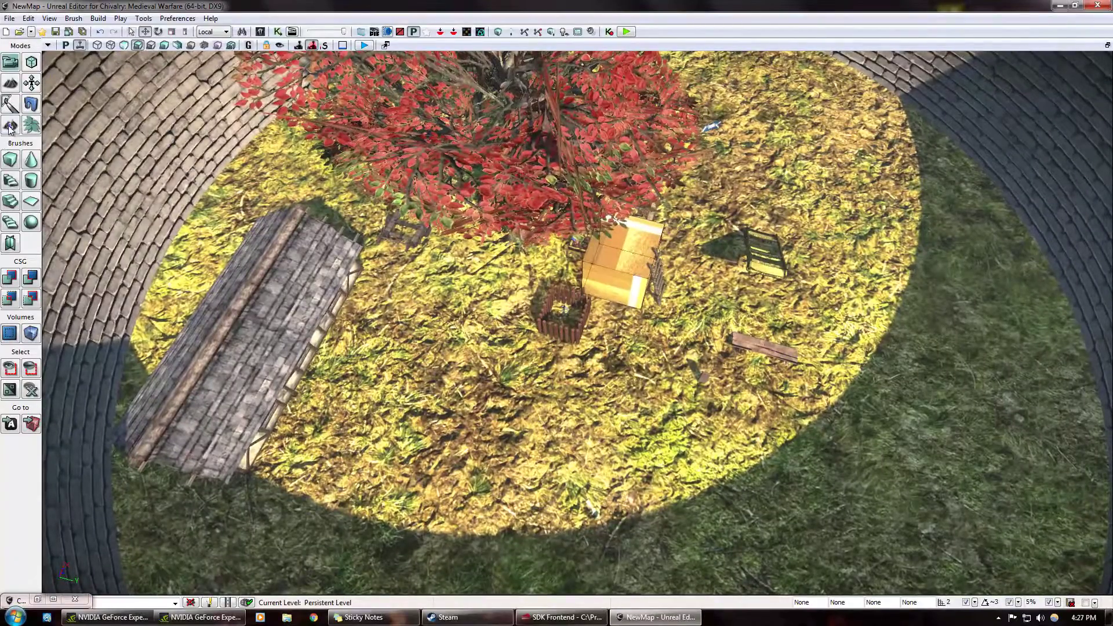
Step: Reopen Landscape Mode and enter a landscape size of 255 by 255 vertices
click(10, 124)
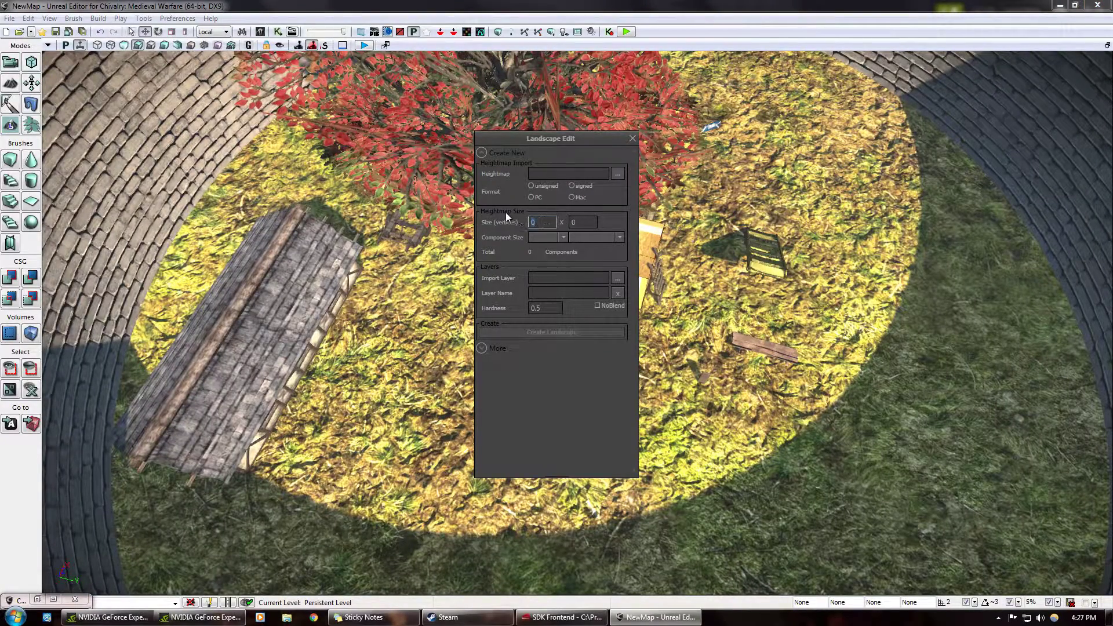
text(255)
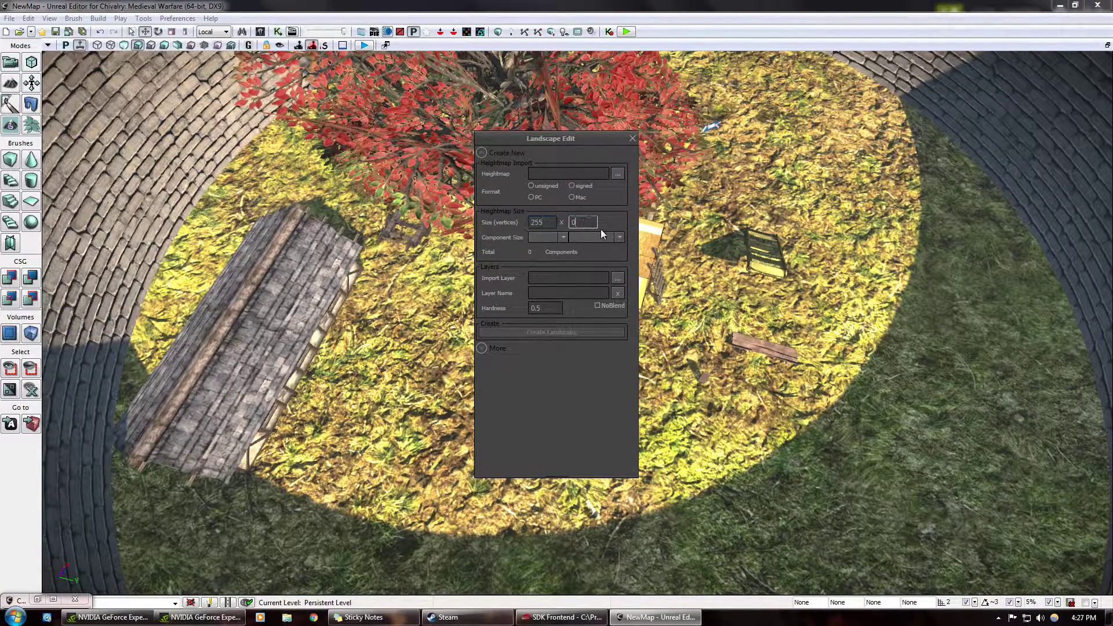
text(255)
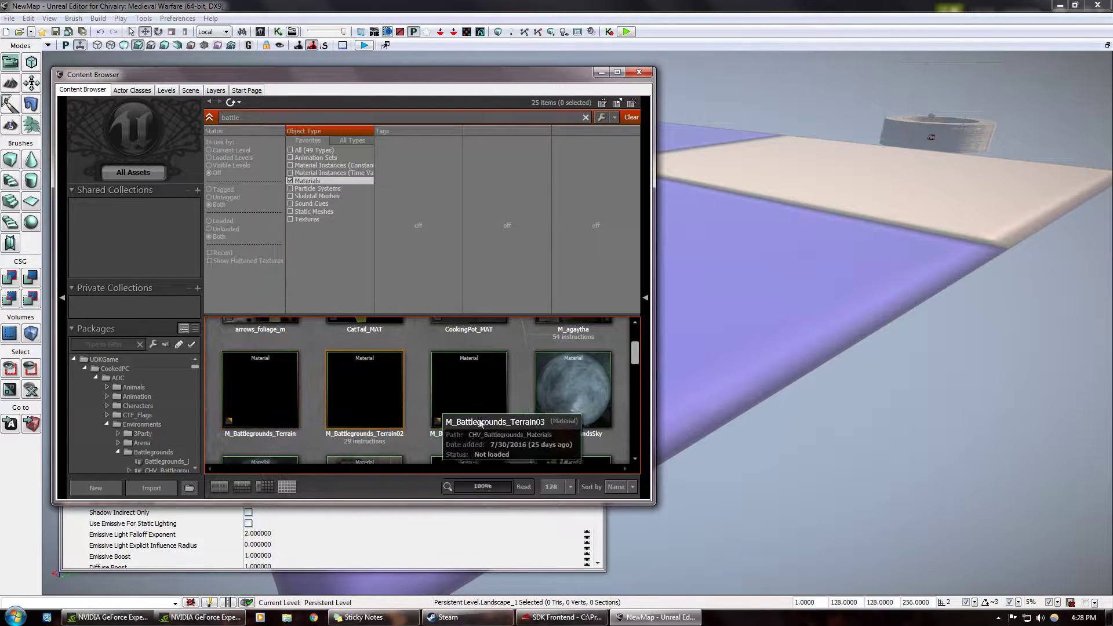
Step: Assign M_Battlegrounds_Terrain02 as the Landscape Material and close the Content Browser
click(364, 389)
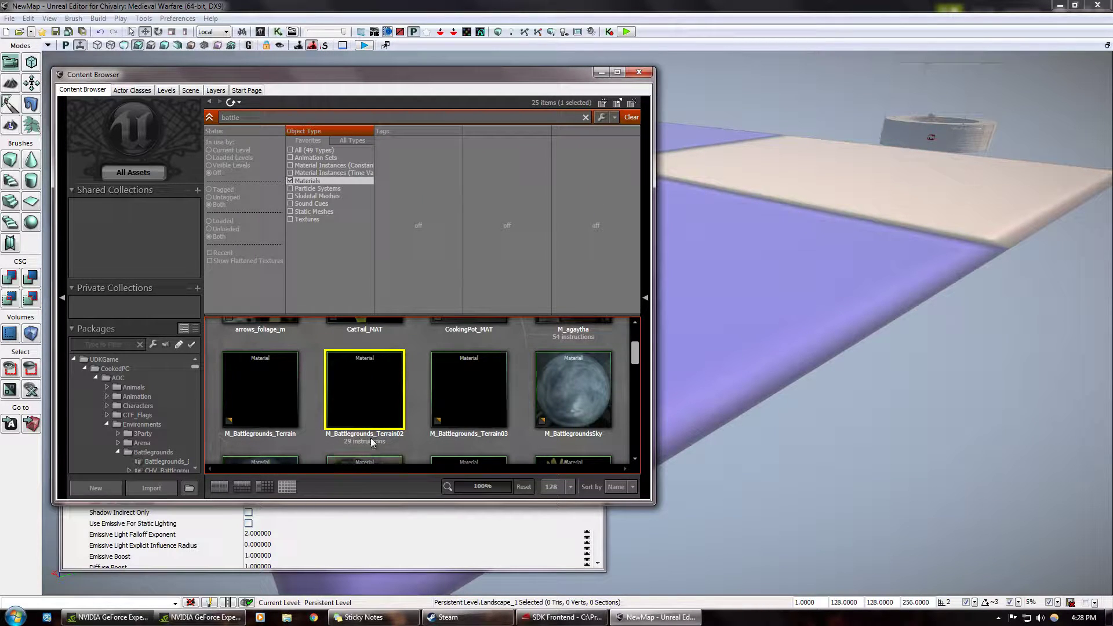
mouse_move(437, 551)
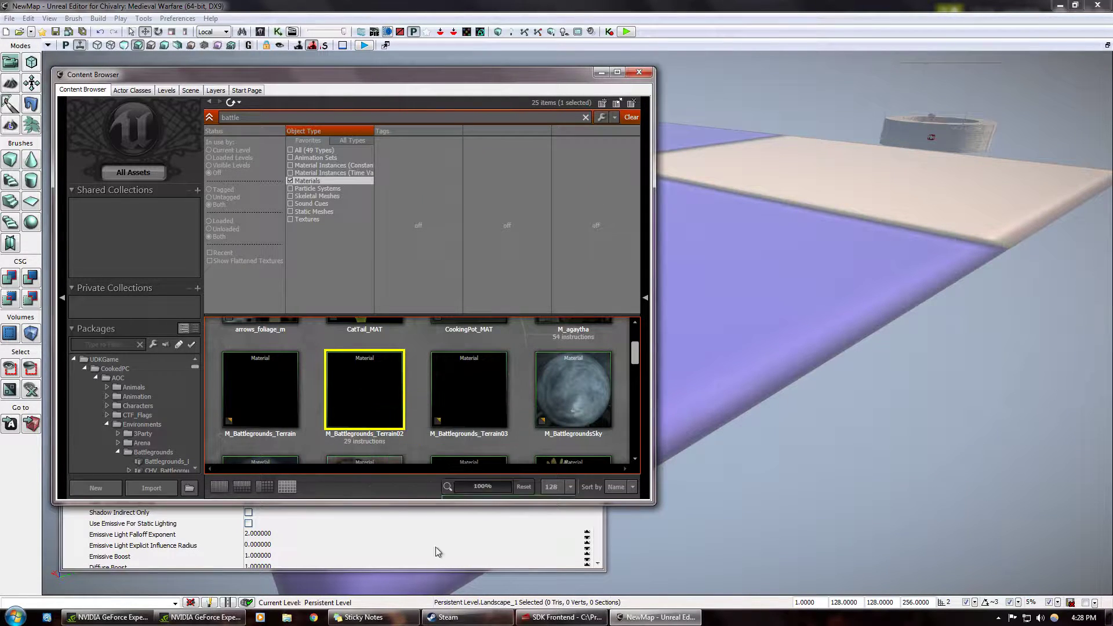
mouse_move(352, 356)
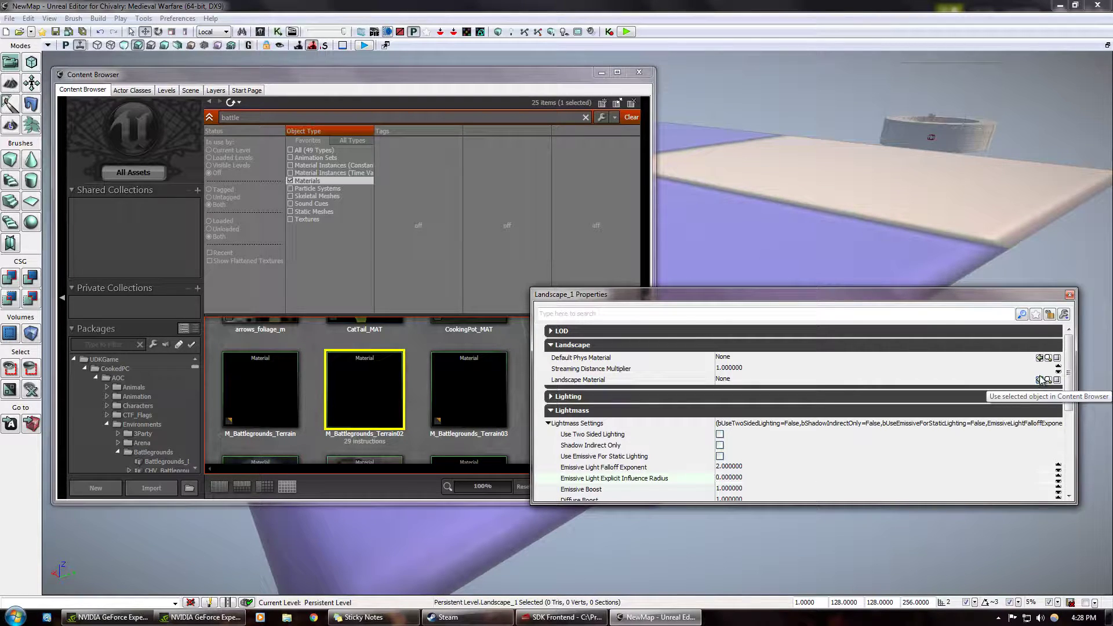
click(1045, 379)
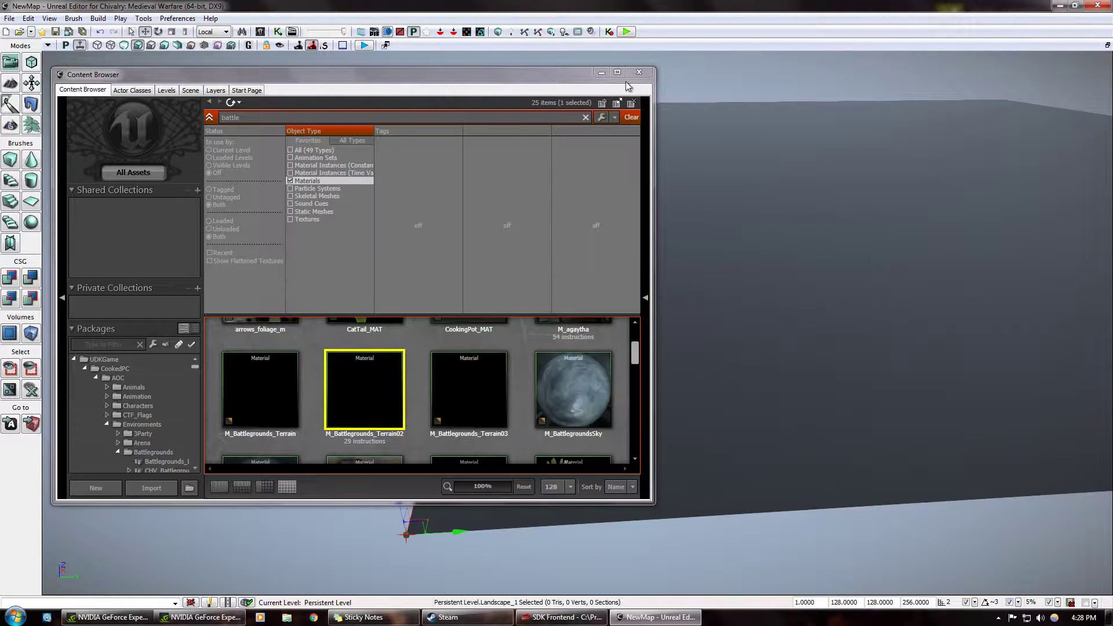
click(637, 72)
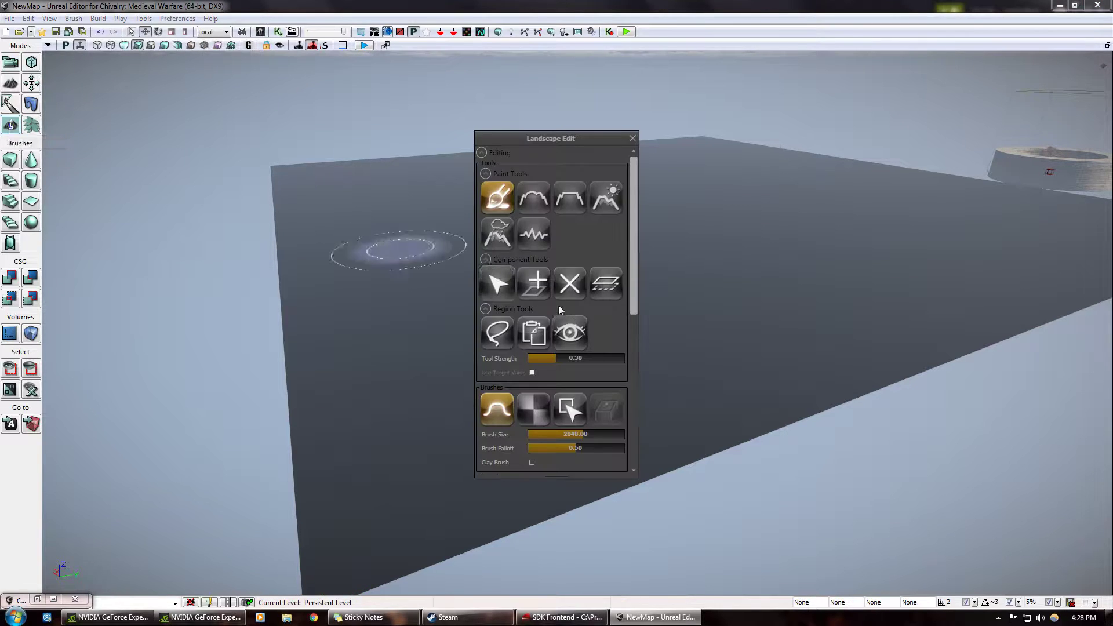
Step: Add paint layers named Ground01, Ground02 and Ground03 to the landscape
scroll(down, 3)
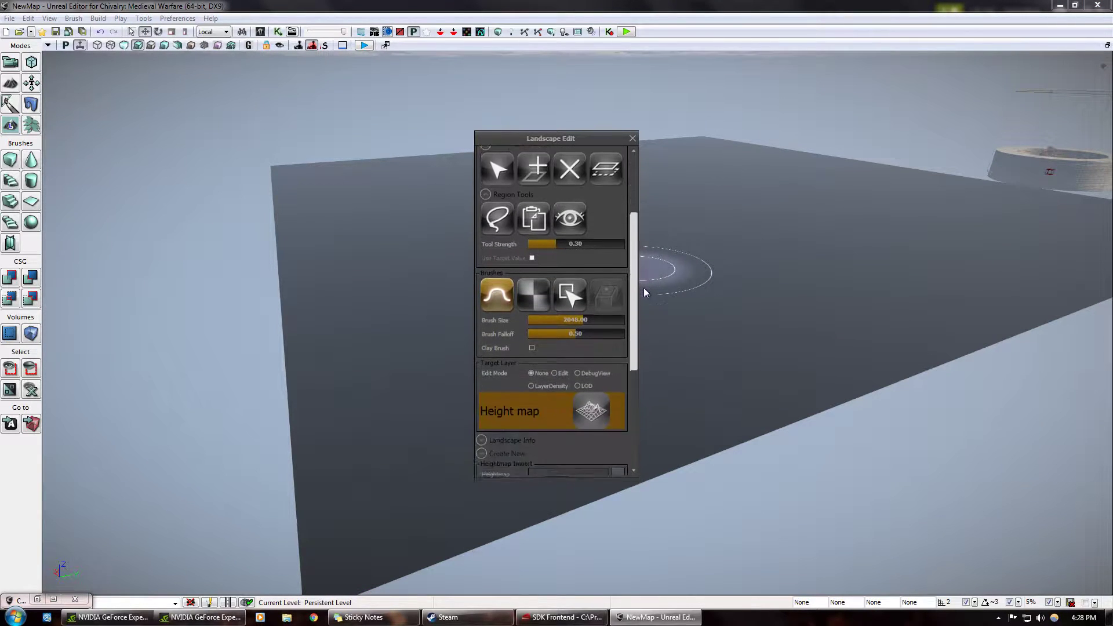
scroll(down, 3)
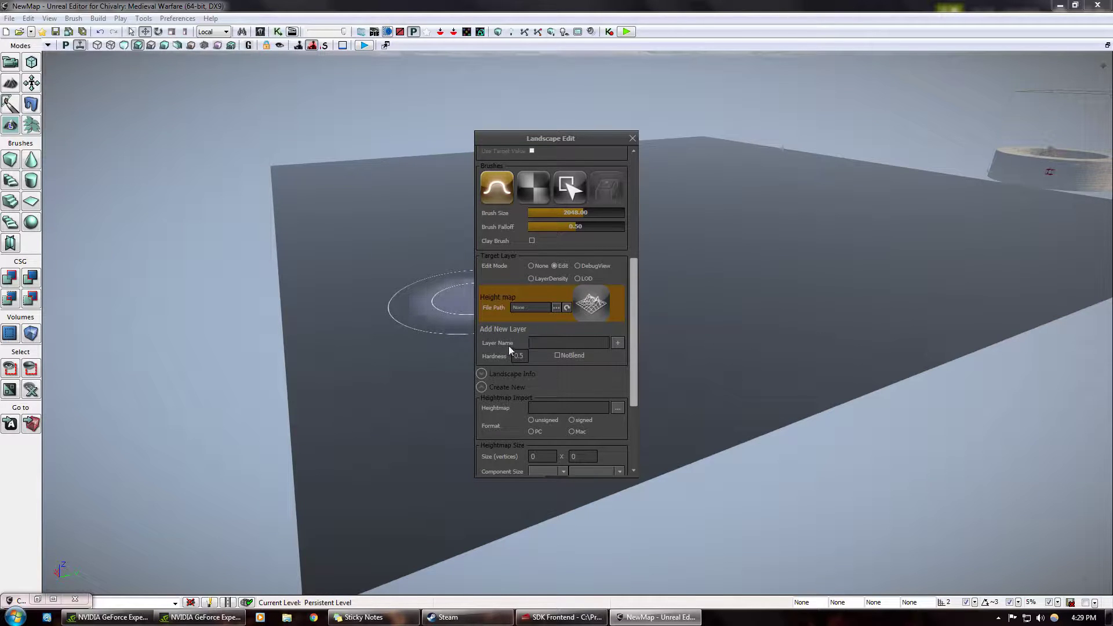
click(568, 343)
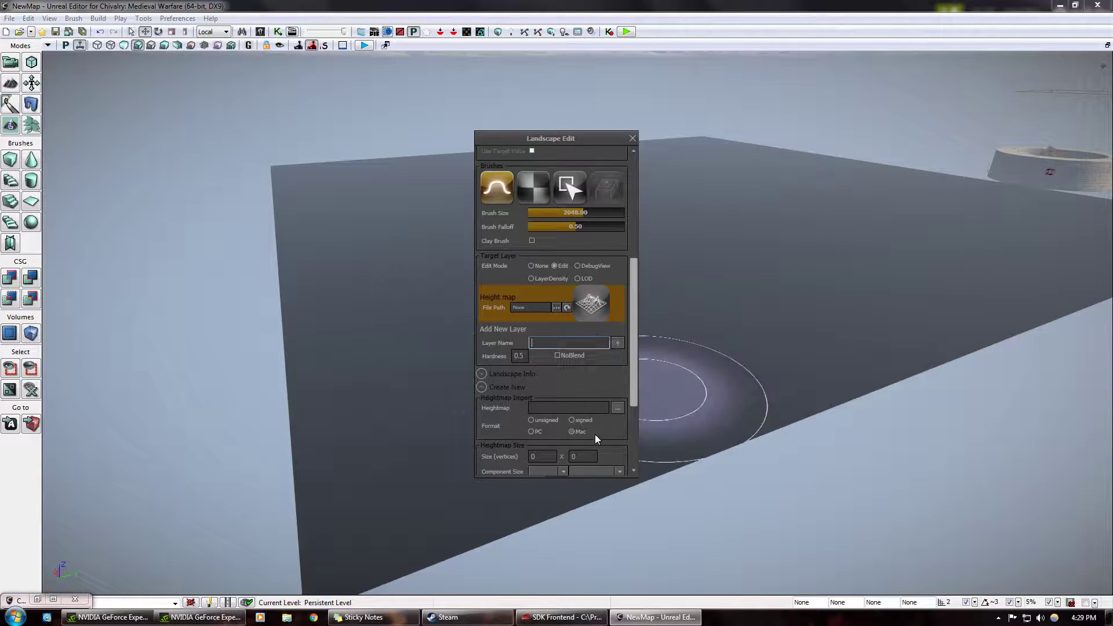
click(568, 342)
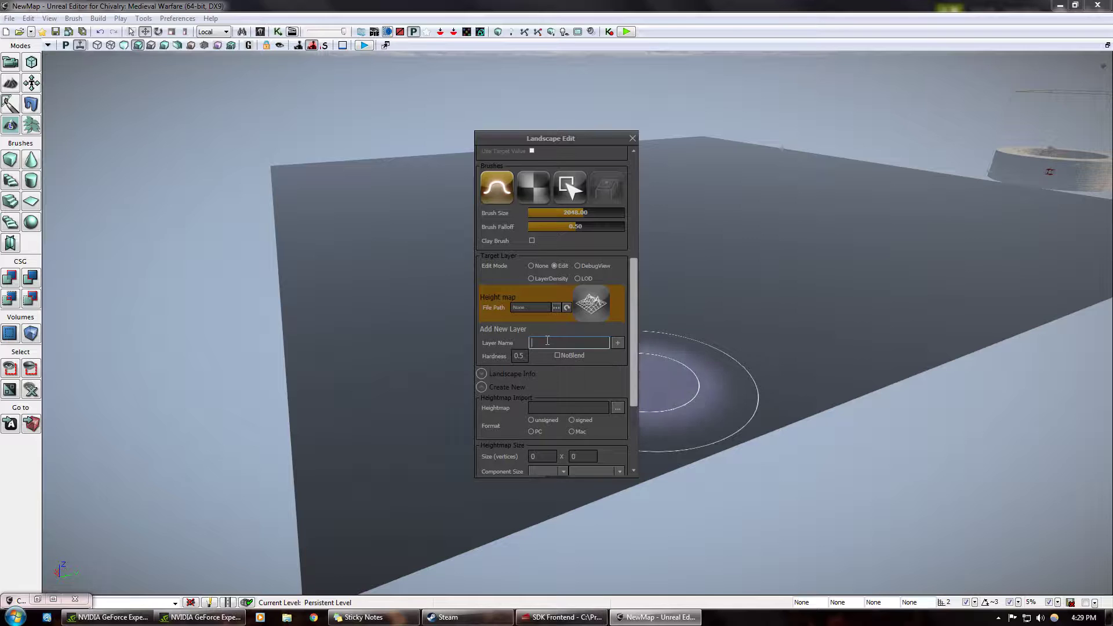
text(Ground)
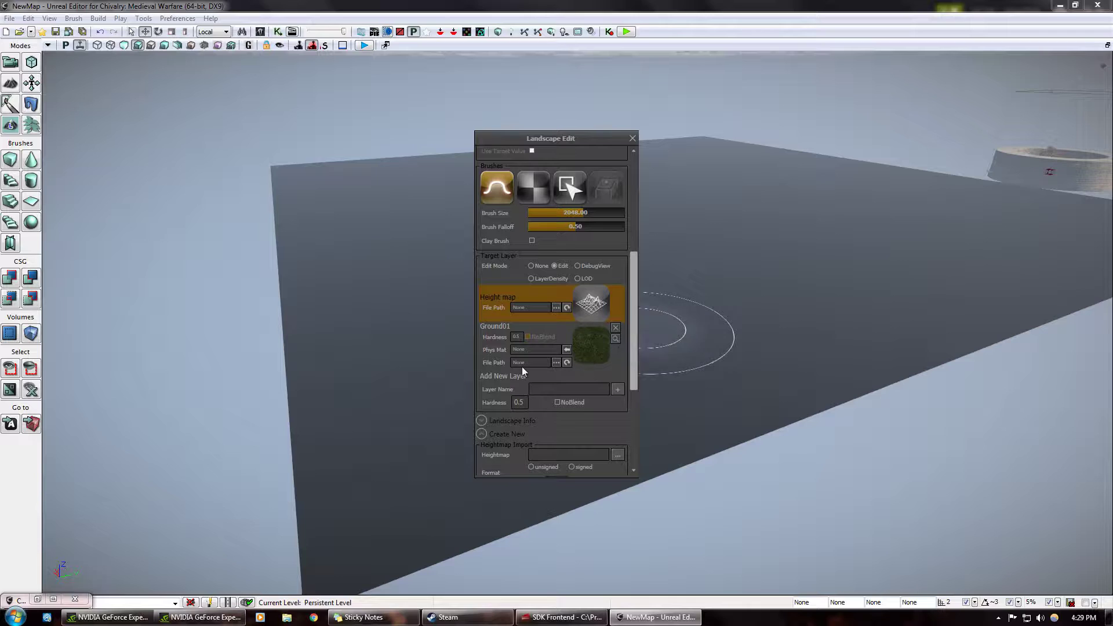
text(Ground)
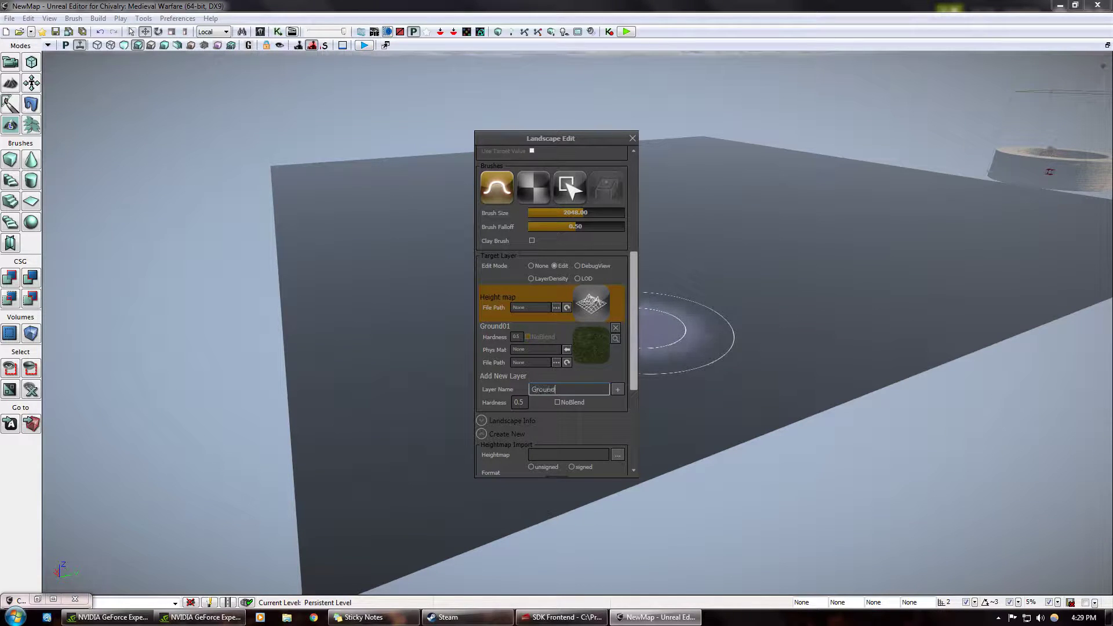
click(616, 389)
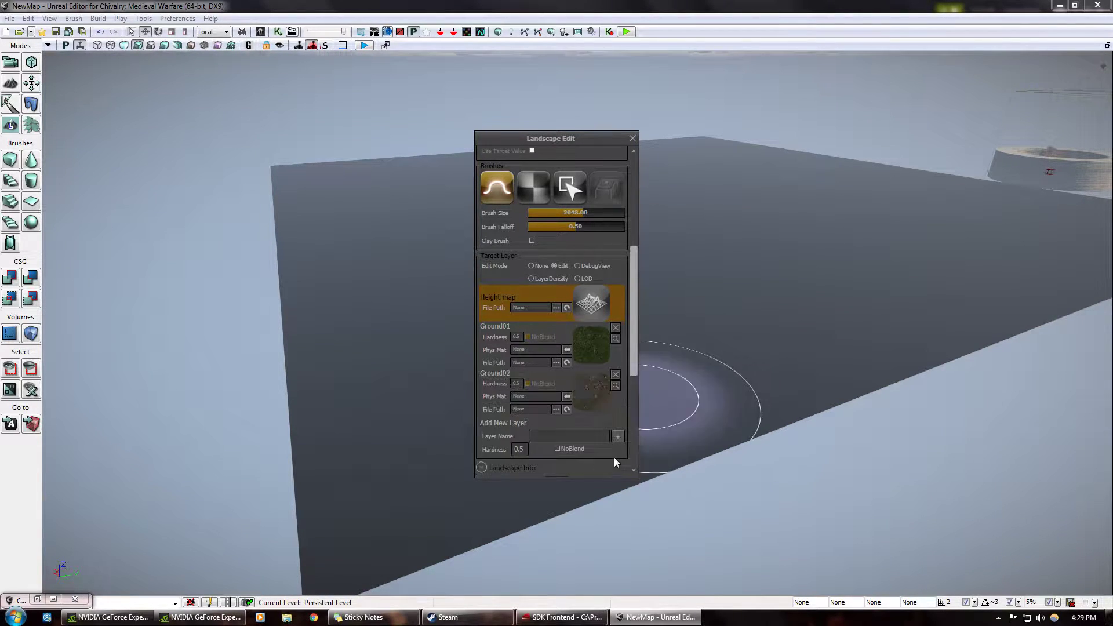
text(Ground03)
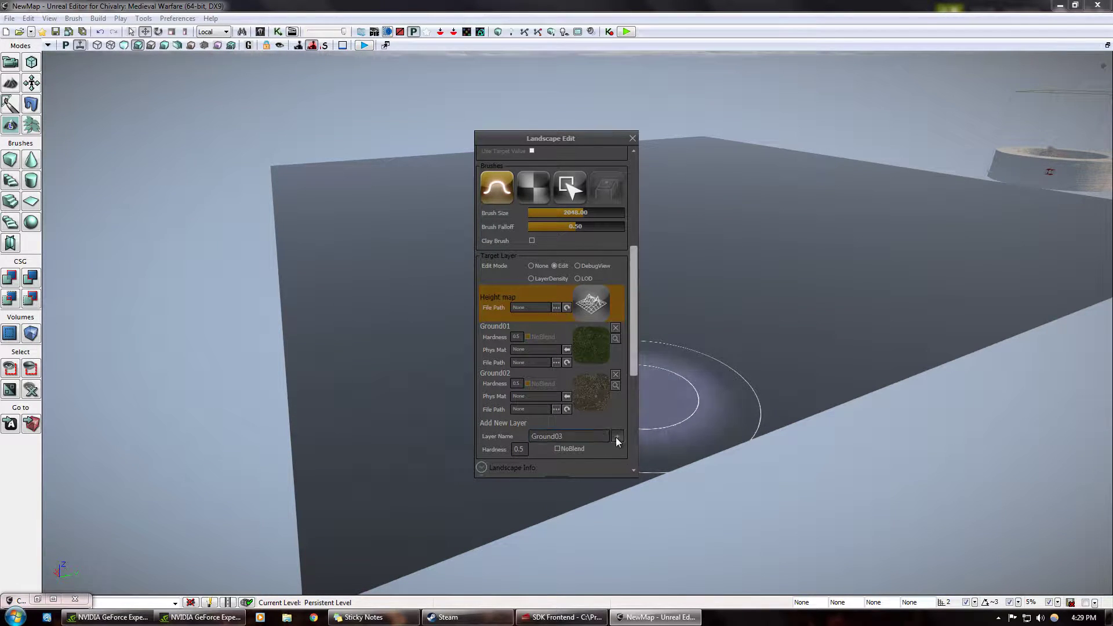
click(615, 436)
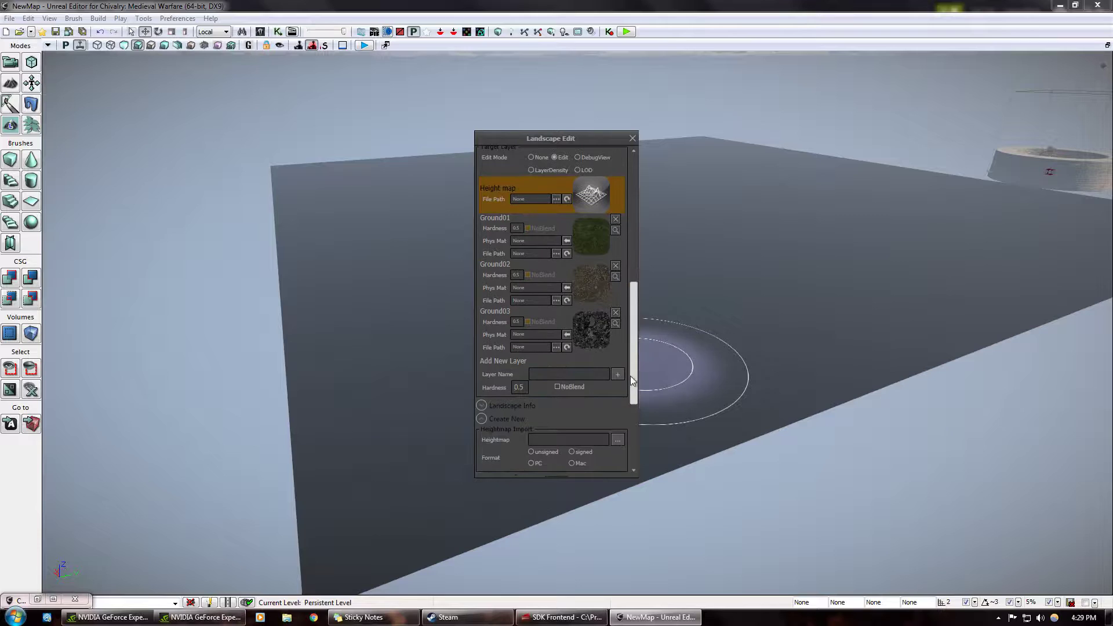
Step: Add an extra Ground04 layer, then delete it and confirm the removal
text(Ground04)
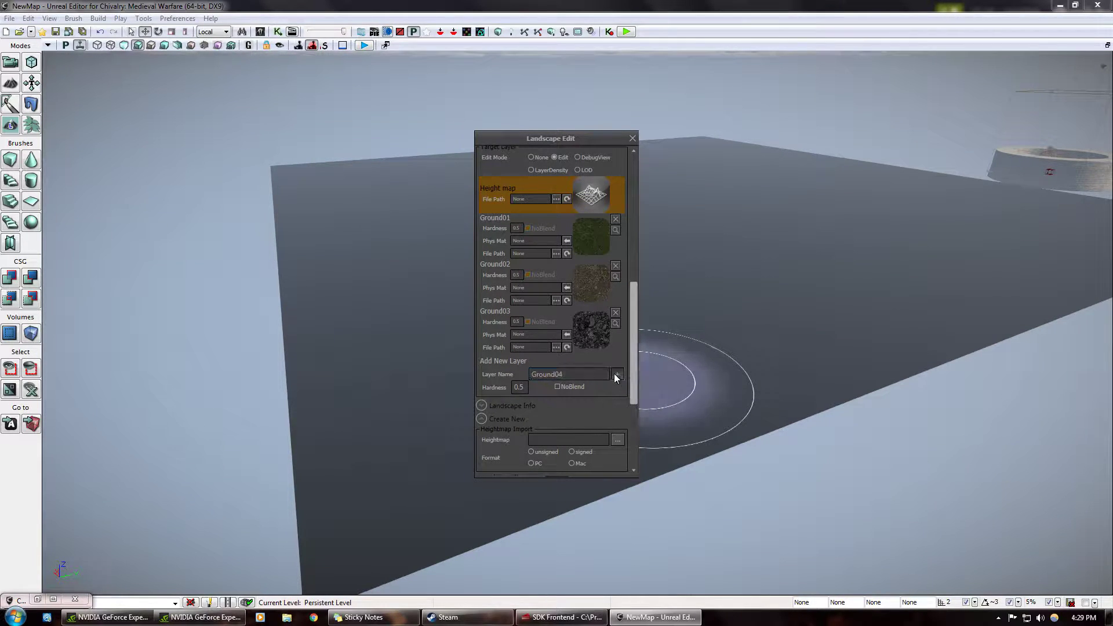
click(618, 375)
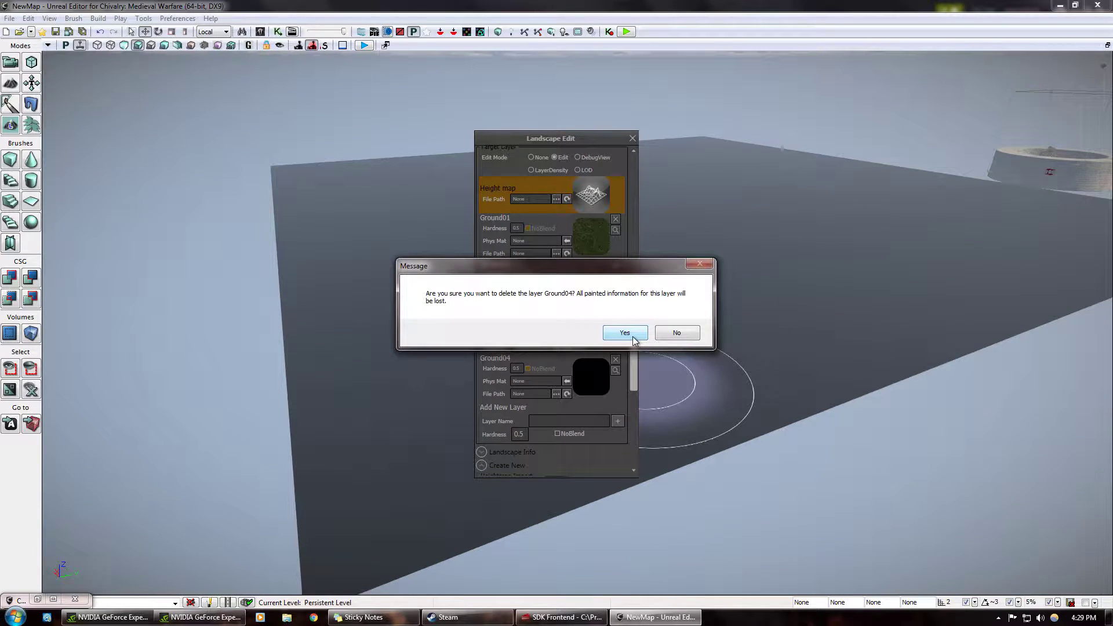
click(624, 332)
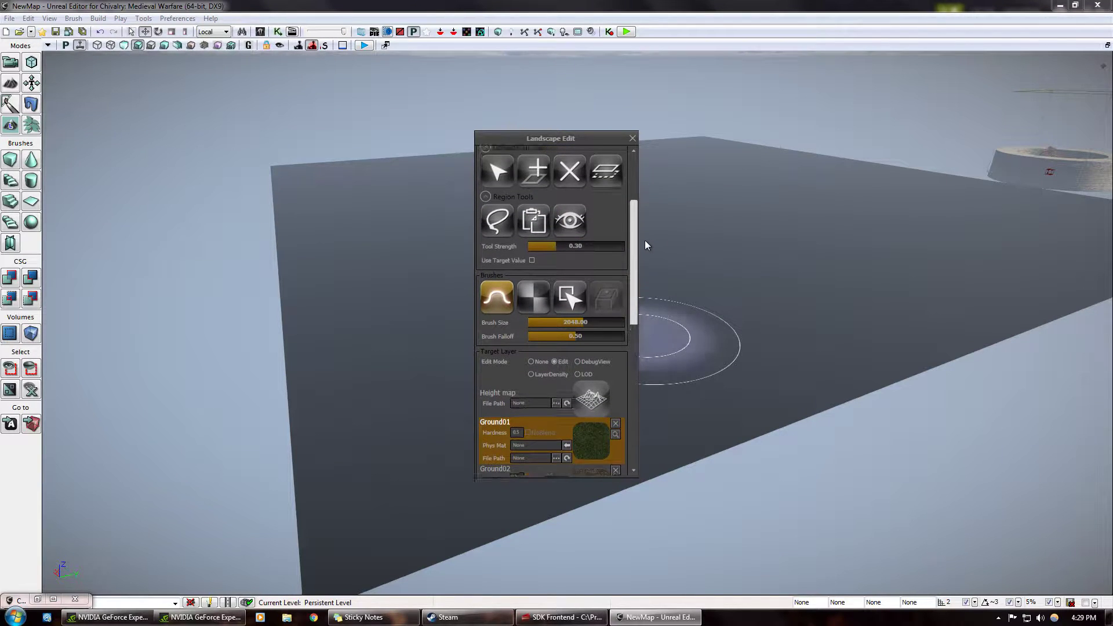
Step: Choose the circle brush on the Ground01 layer and paint grass across the landscape
scroll(down, 3)
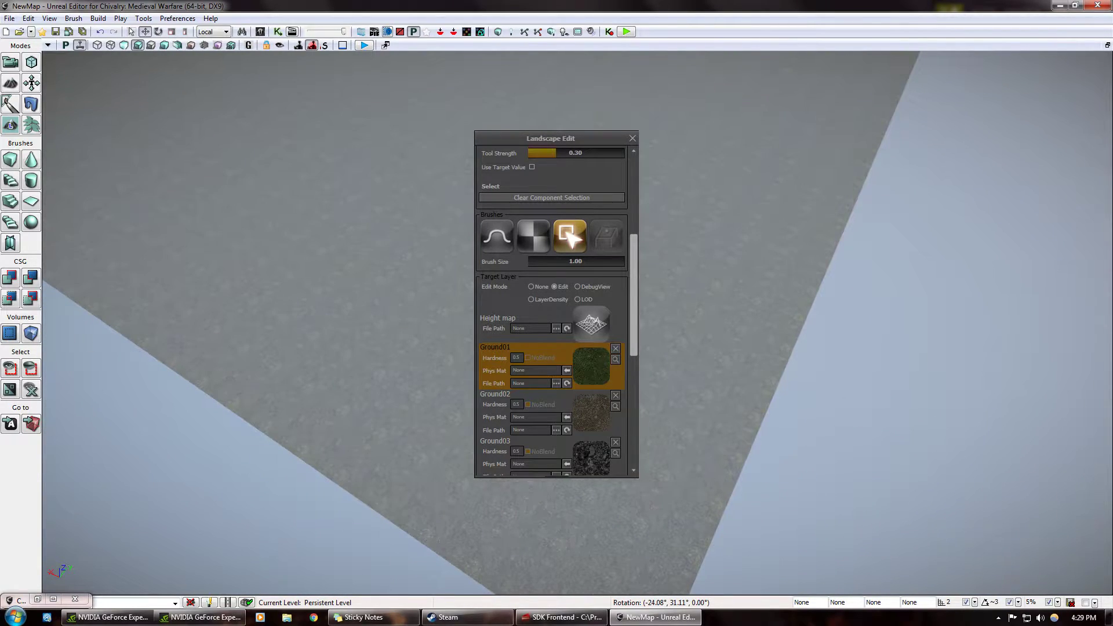
mouse_move(533, 235)
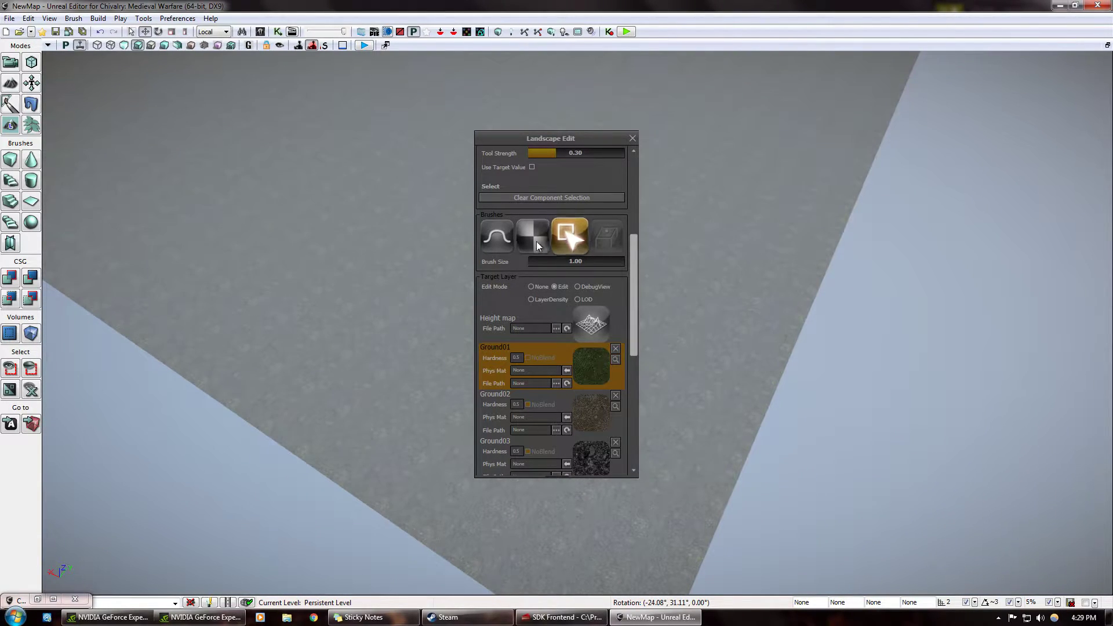
click(496, 204)
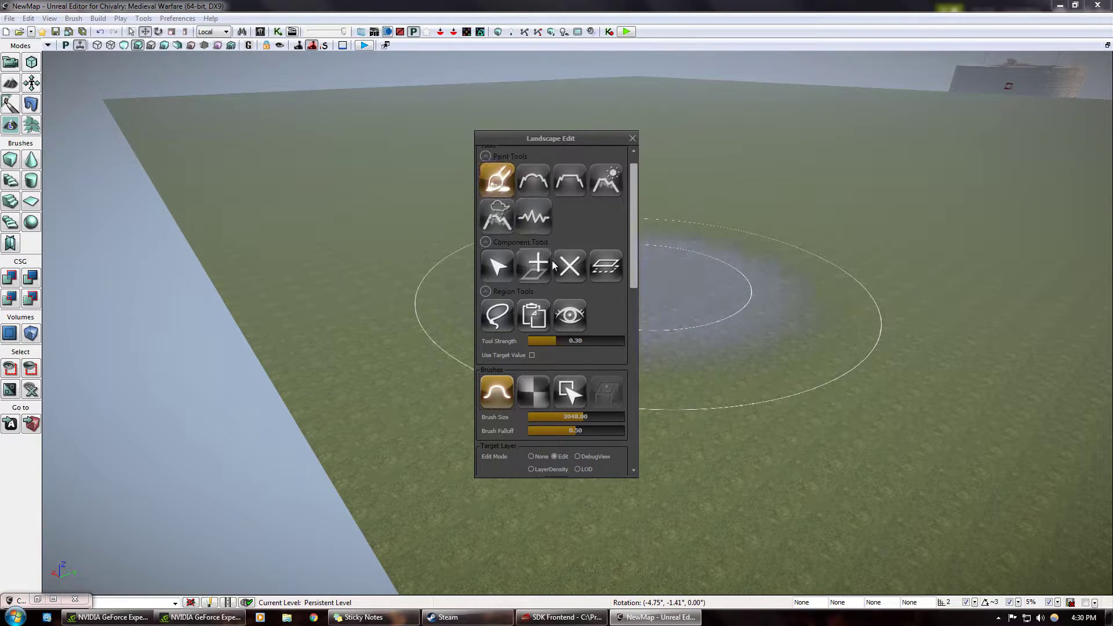
scroll(down, 3)
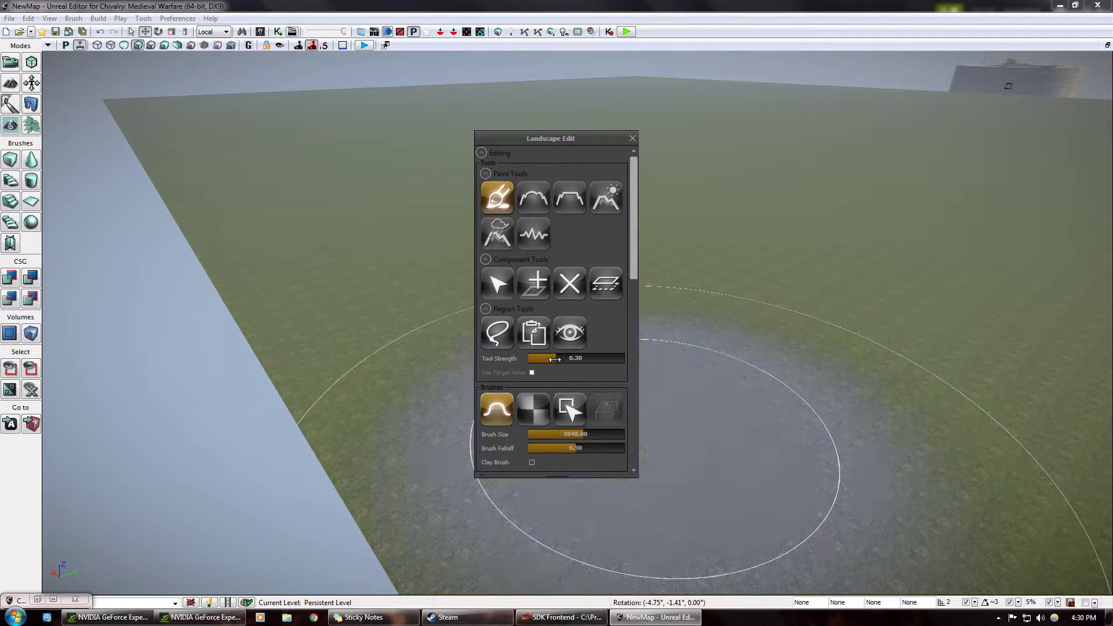
Step: Lower Tool Strength, raise a hill with the Sculpt tool, and move the Landscape Edit window aside
drag(545, 358, 581, 358)
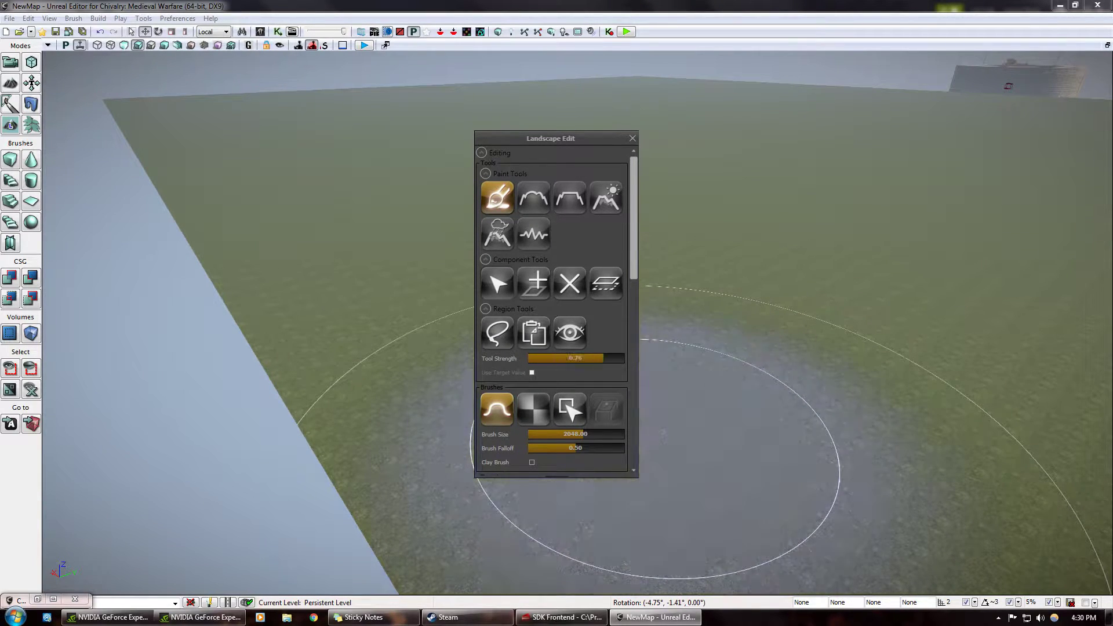
drag(579, 358, 540, 358)
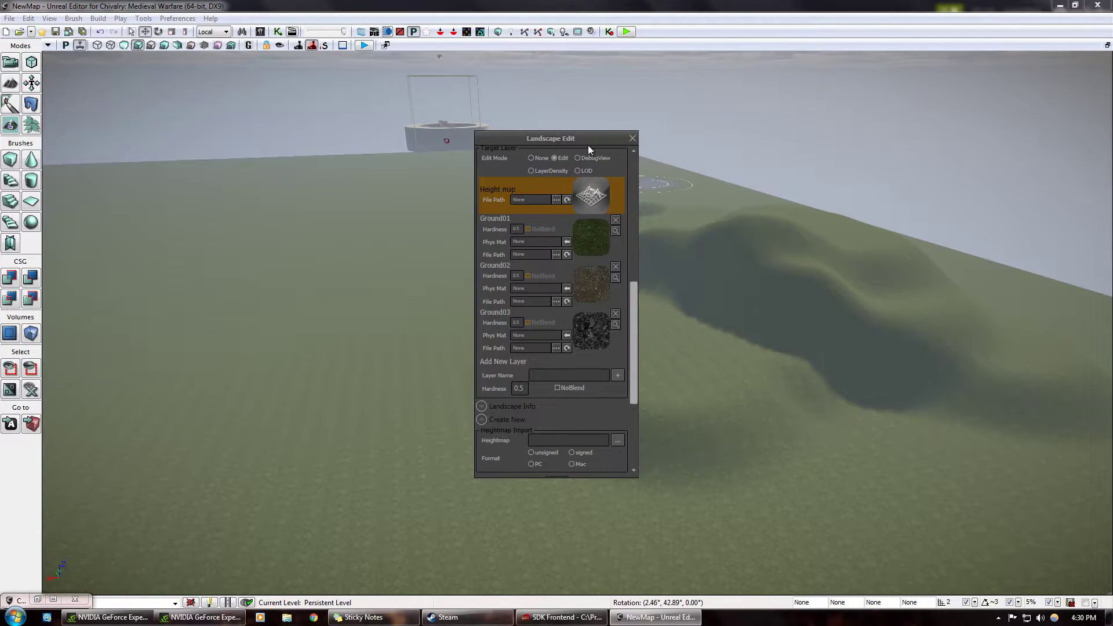
drag(550, 138, 112, 110)
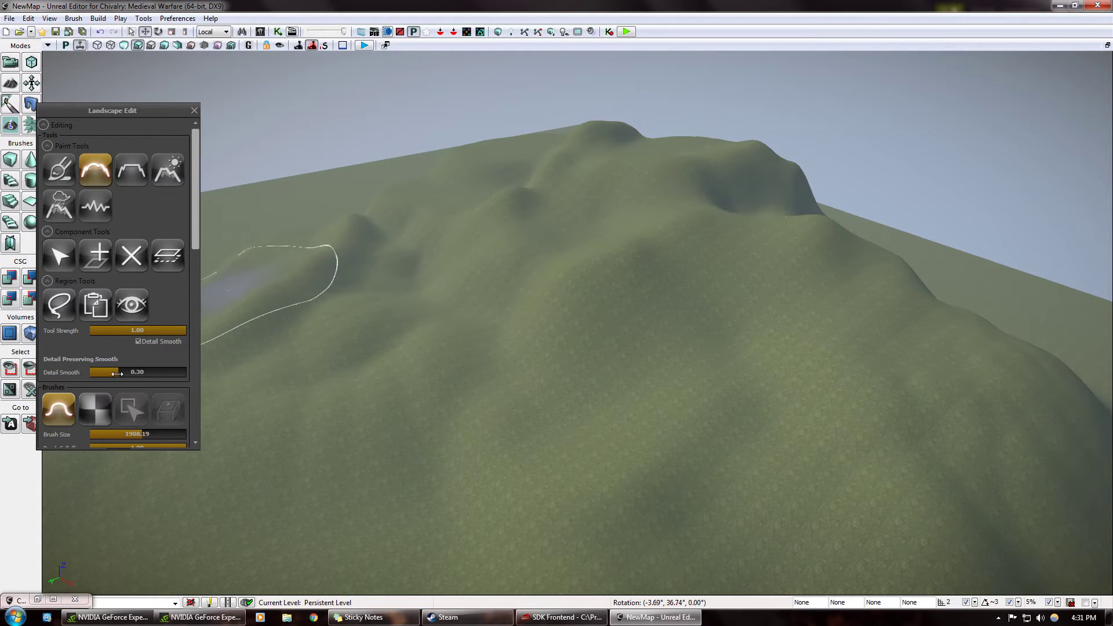
Step: Set Detail Smooth to 0 and smooth the hill with an enlarged brush
drag(113, 373, 164, 372)
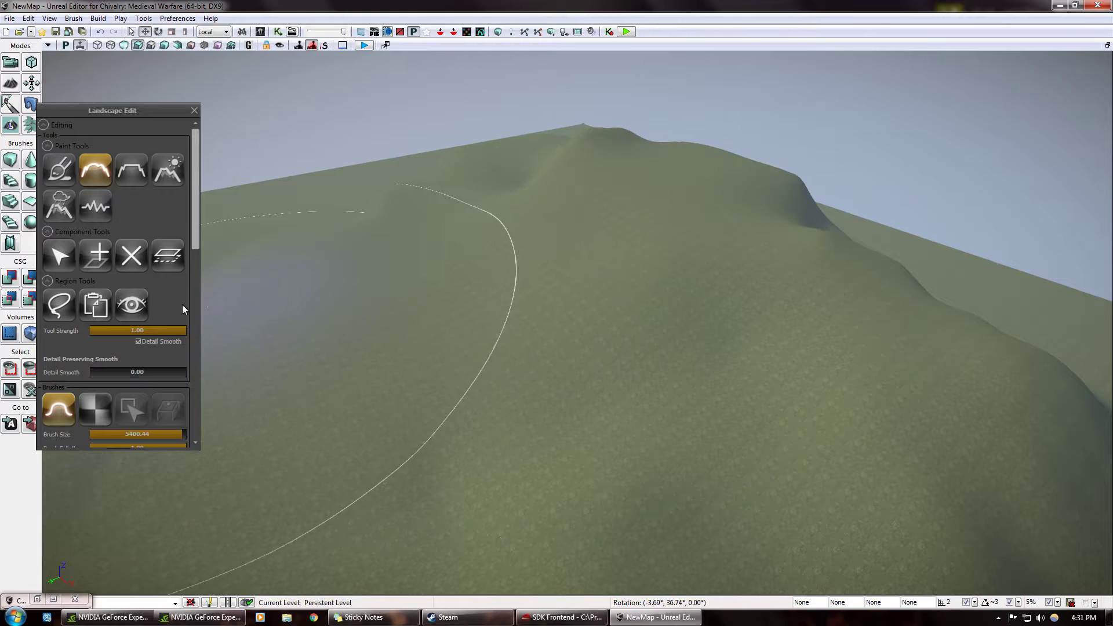
scroll(down, 3)
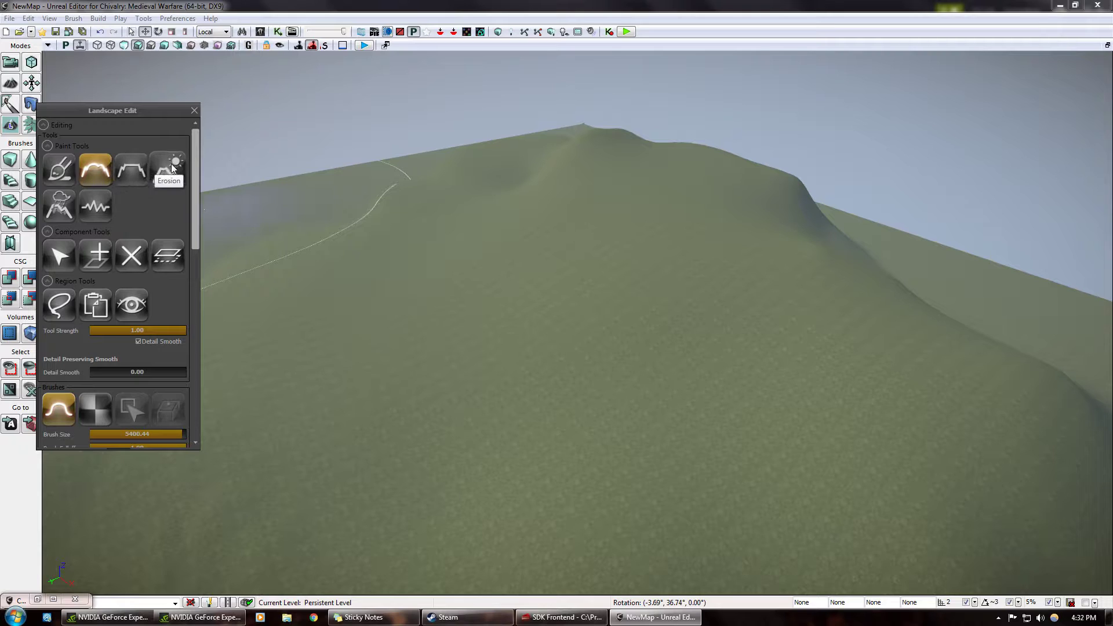
mouse_move(94, 206)
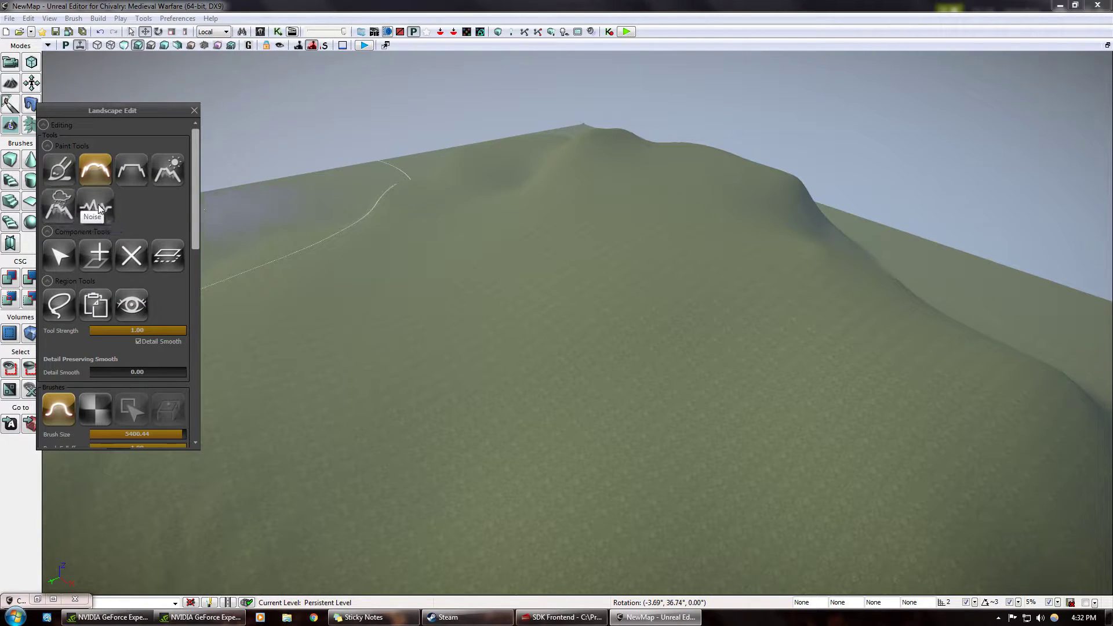
Step: Roughen the hillside with the Noise tool at reduced strength, then select the Flatten tool
click(94, 206)
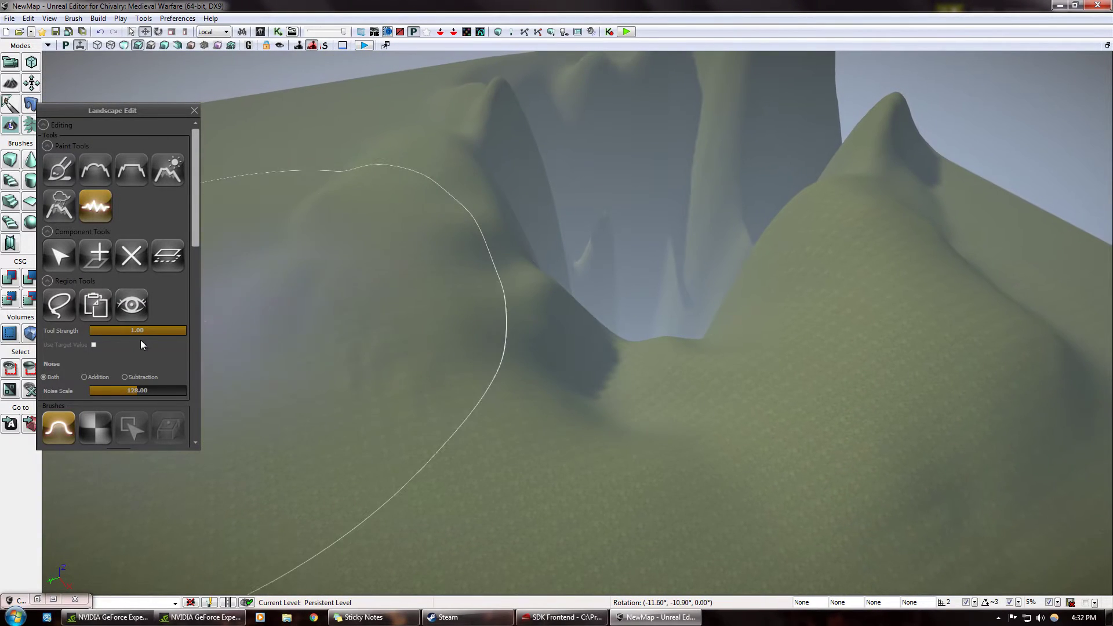
drag(181, 330, 93, 331)
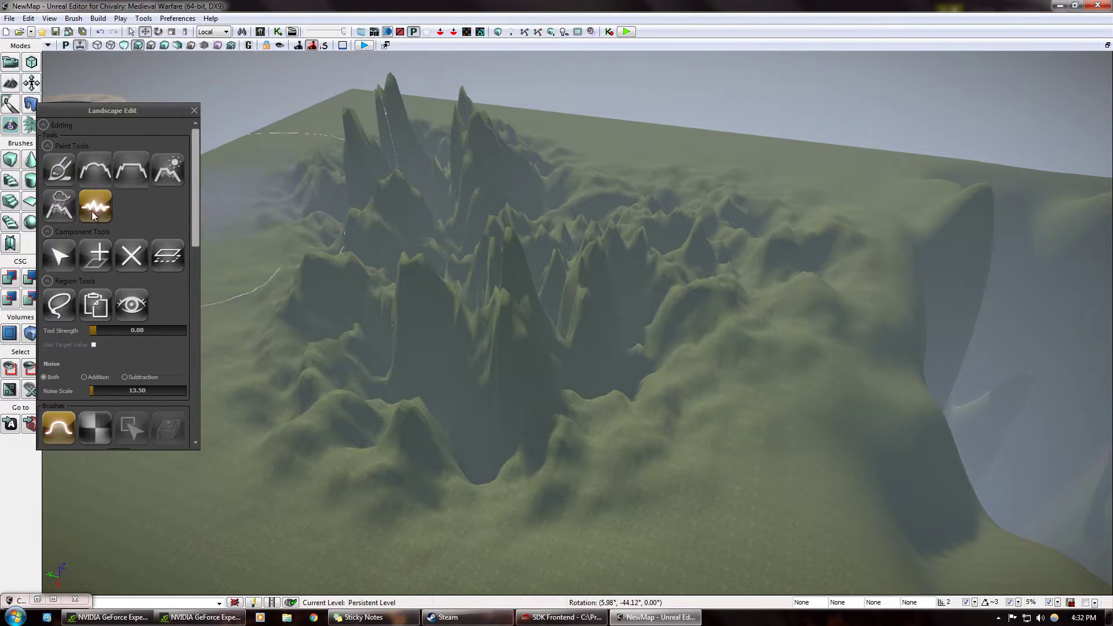
click(60, 207)
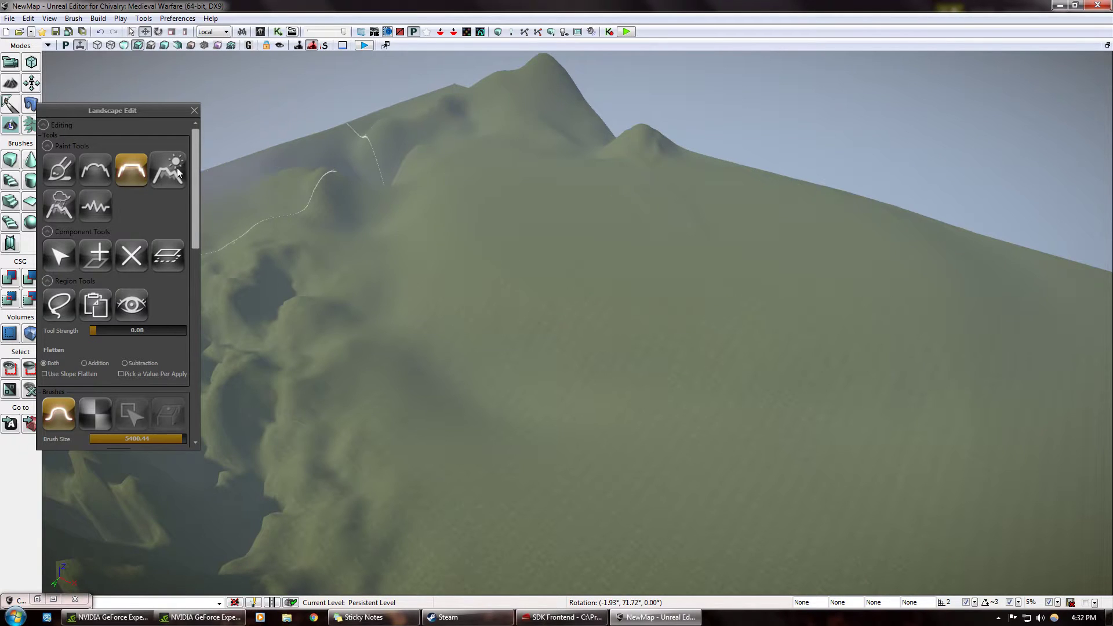
Step: Erode the mountain with a raised Threshold and more Iteration Num to carve cliffs
click(169, 169)
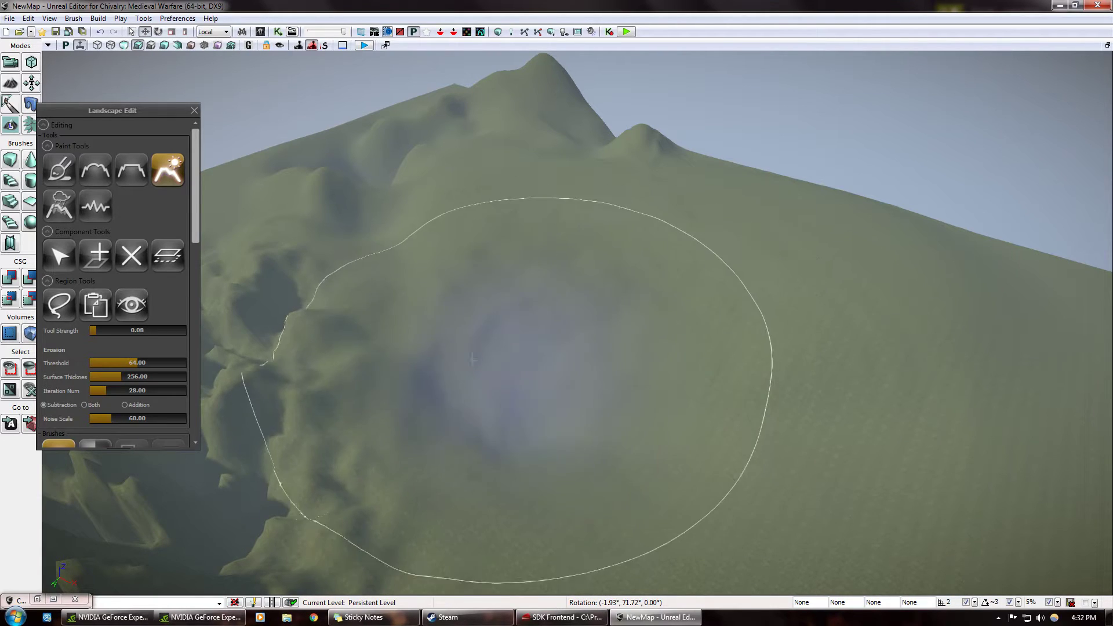
drag(97, 331, 135, 330)
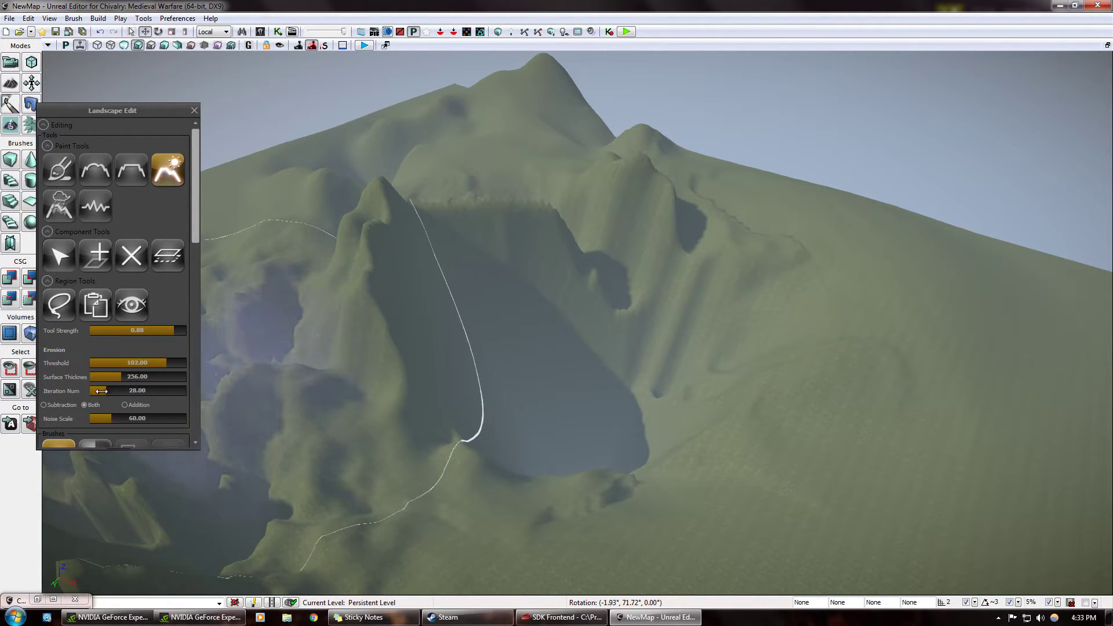
drag(103, 391, 134, 391)
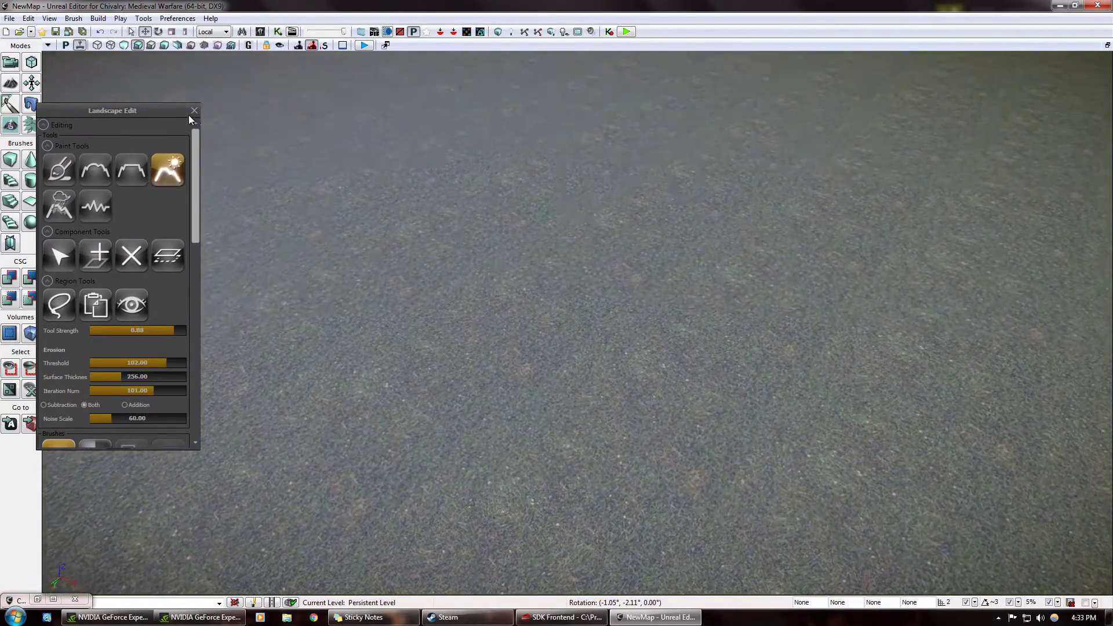
Step: Find AOCPlayerStart in Actor Classes and place it on the grass
click(194, 110)
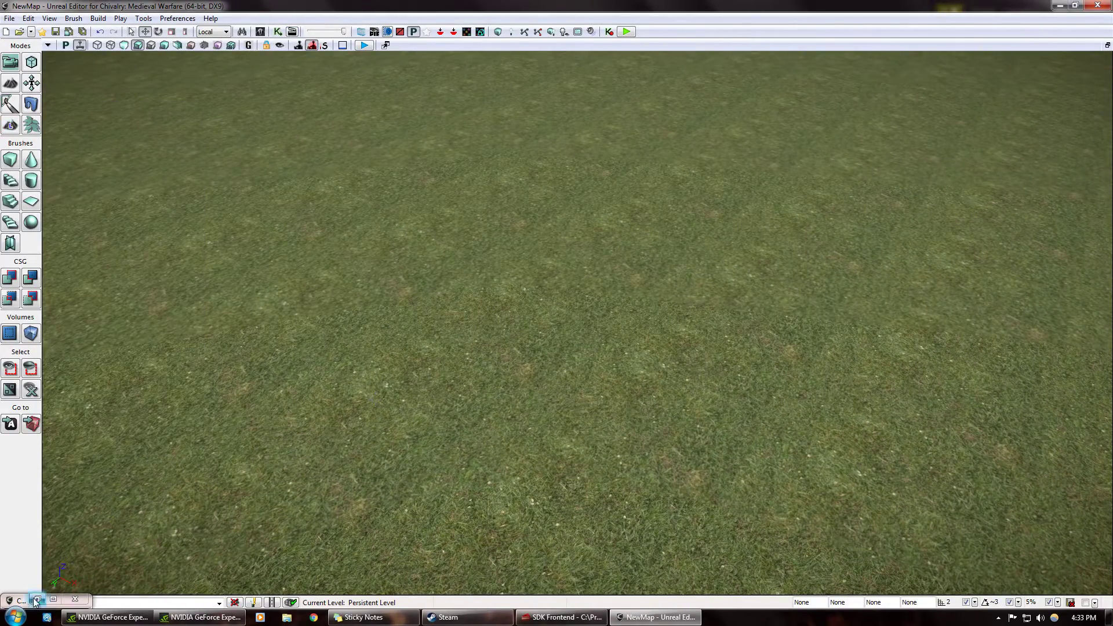
click(36, 601)
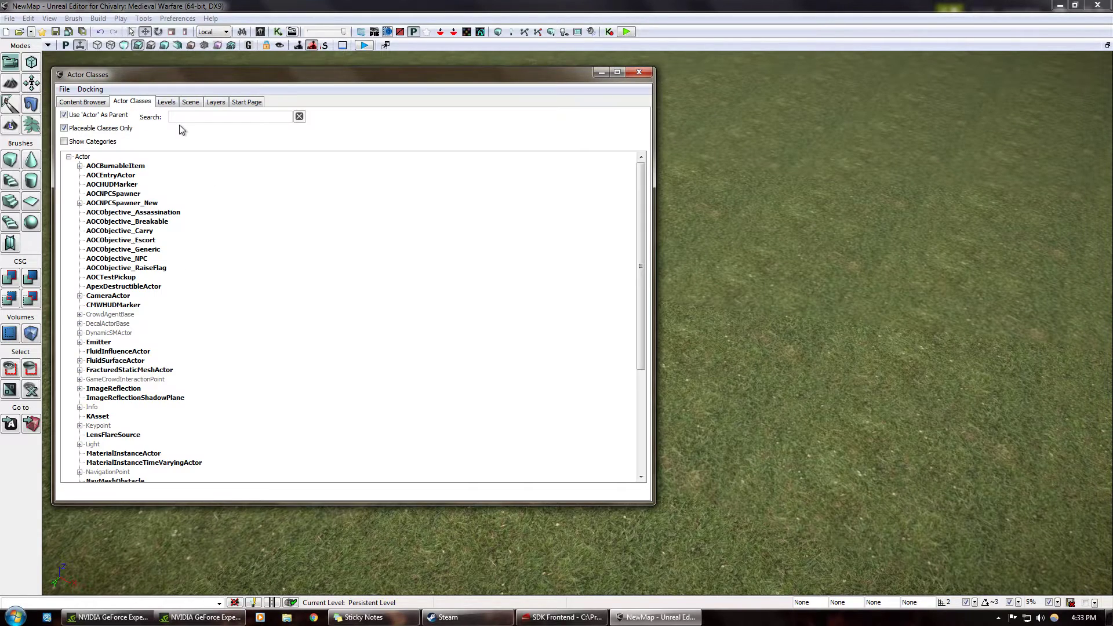
text(aocplaye)
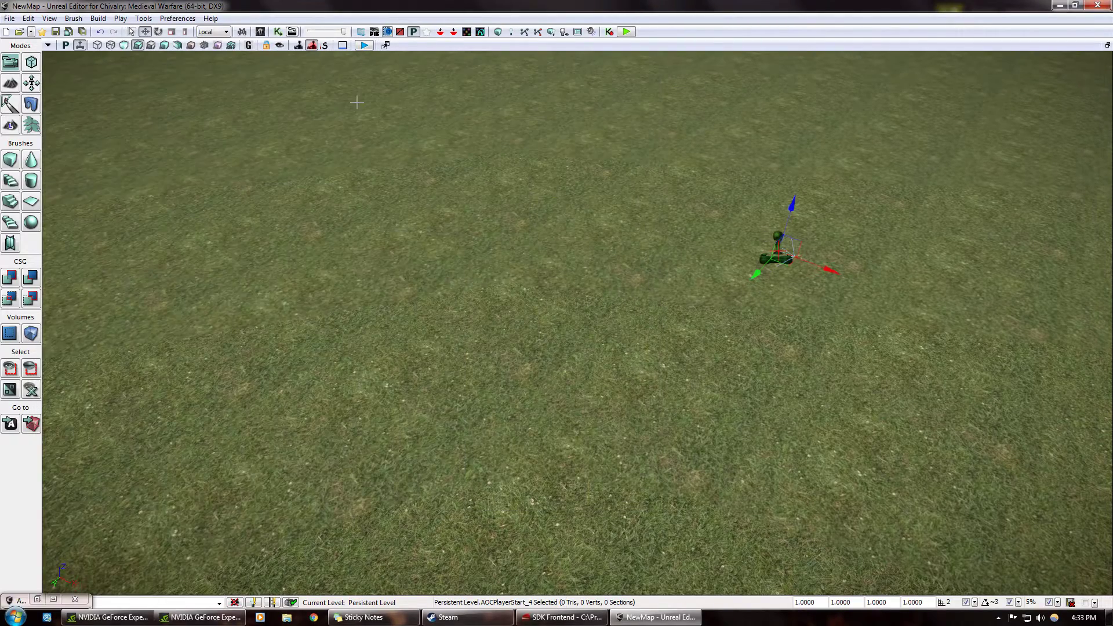
Step: Set the player start's faction to EFAC_MASON in Actor Properties
click(48, 17)
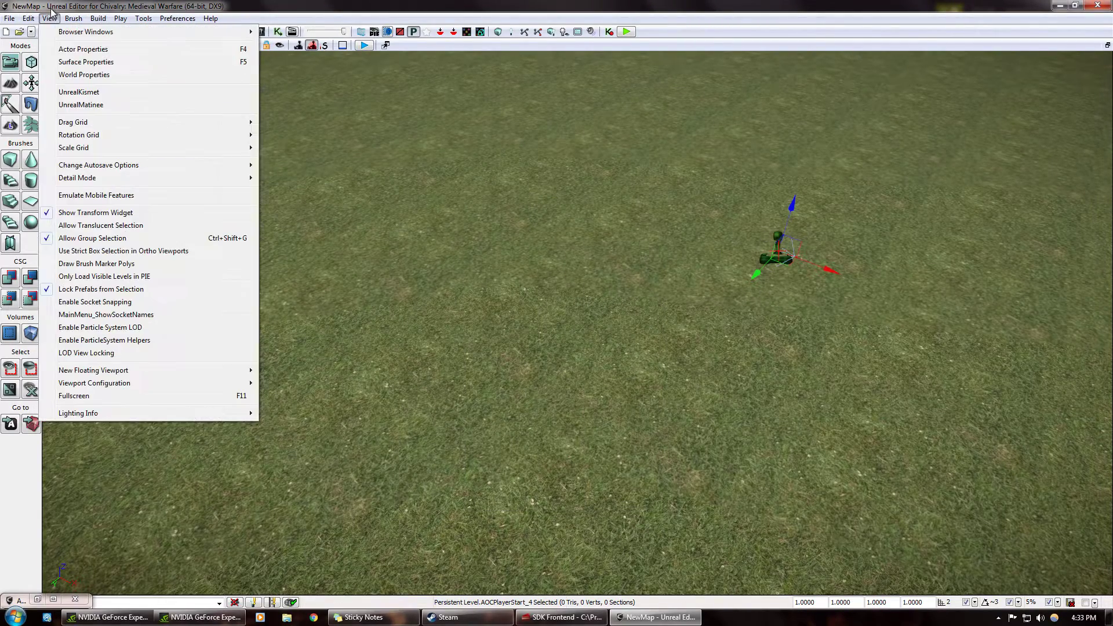
click(84, 74)
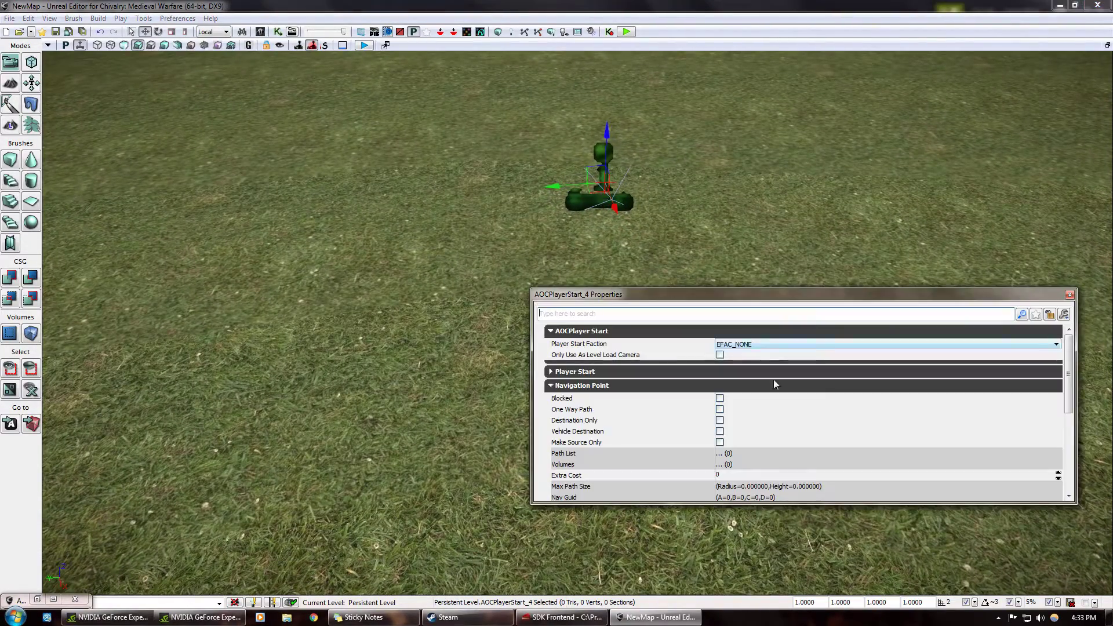
click(887, 344)
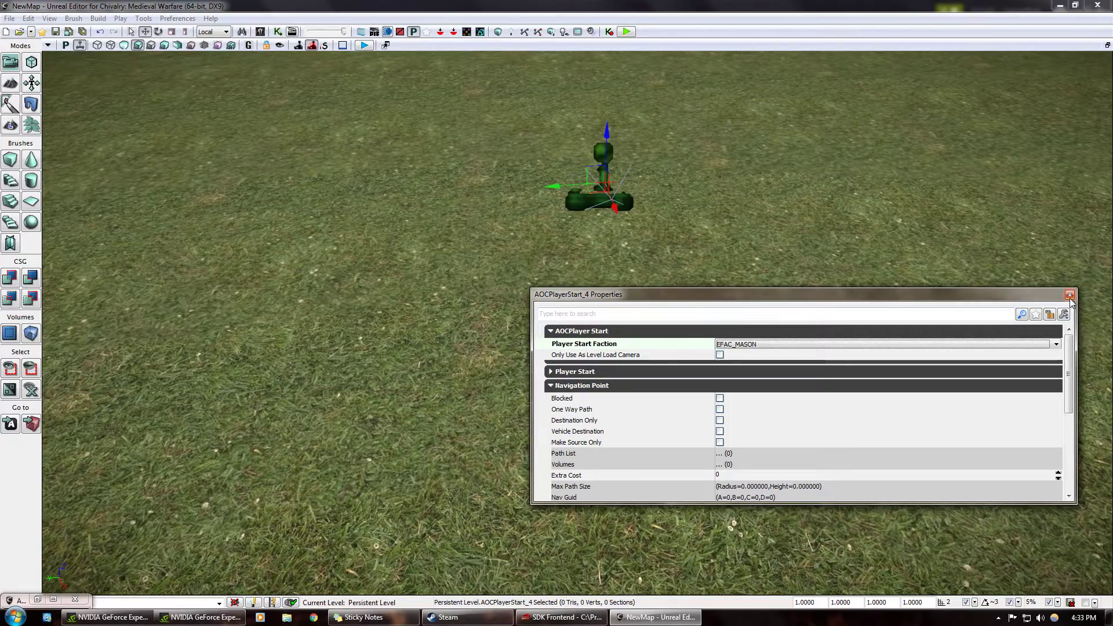
click(524, 32)
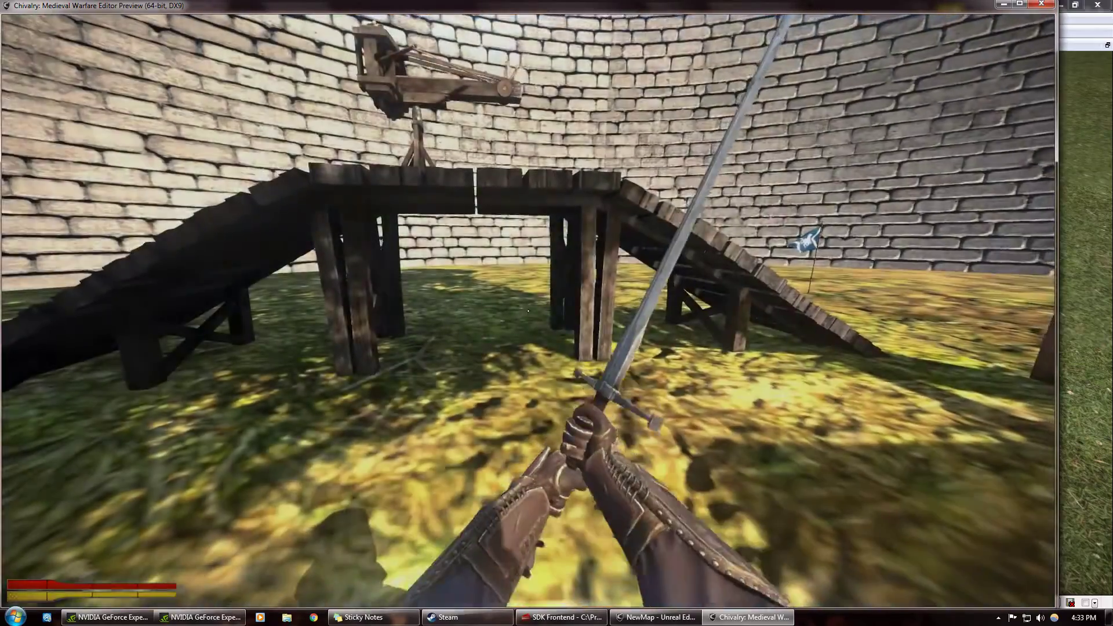
Step: Look around the level in the play preview, then return to the editor
click(654, 617)
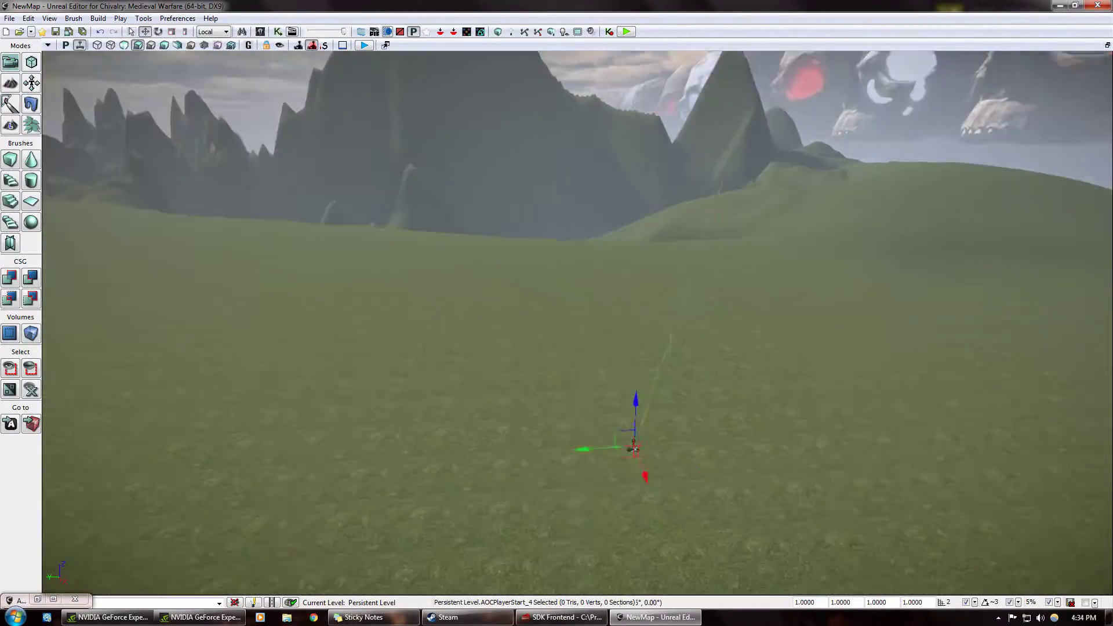
mouse_move(261, 31)
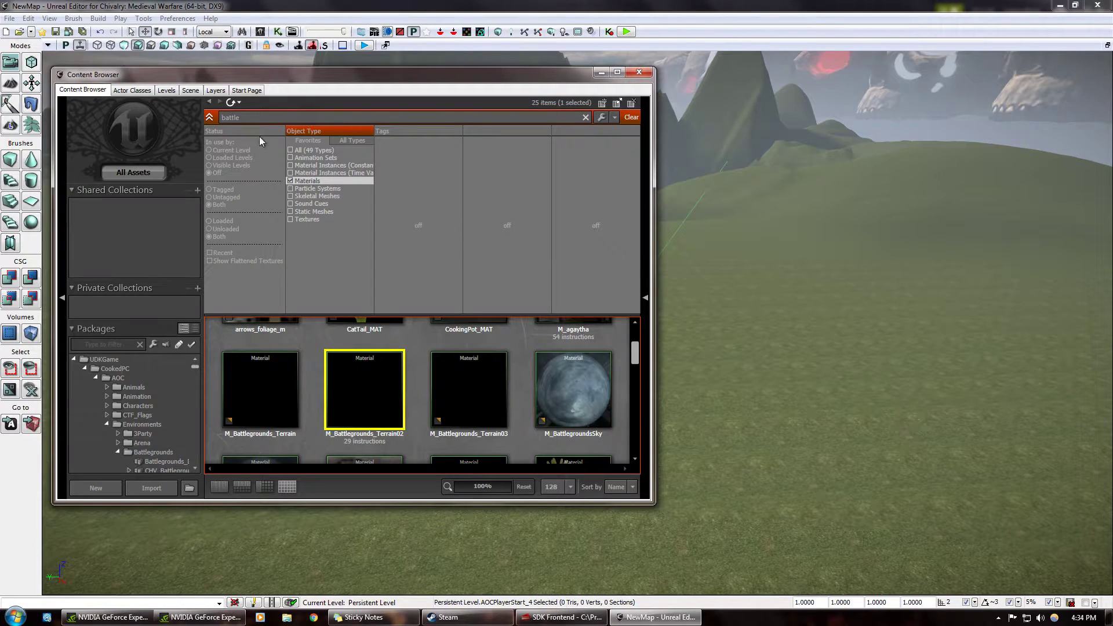
Step: Filter the 'battle' Content Browser results to All Types, then Static Meshes only
click(290, 149)
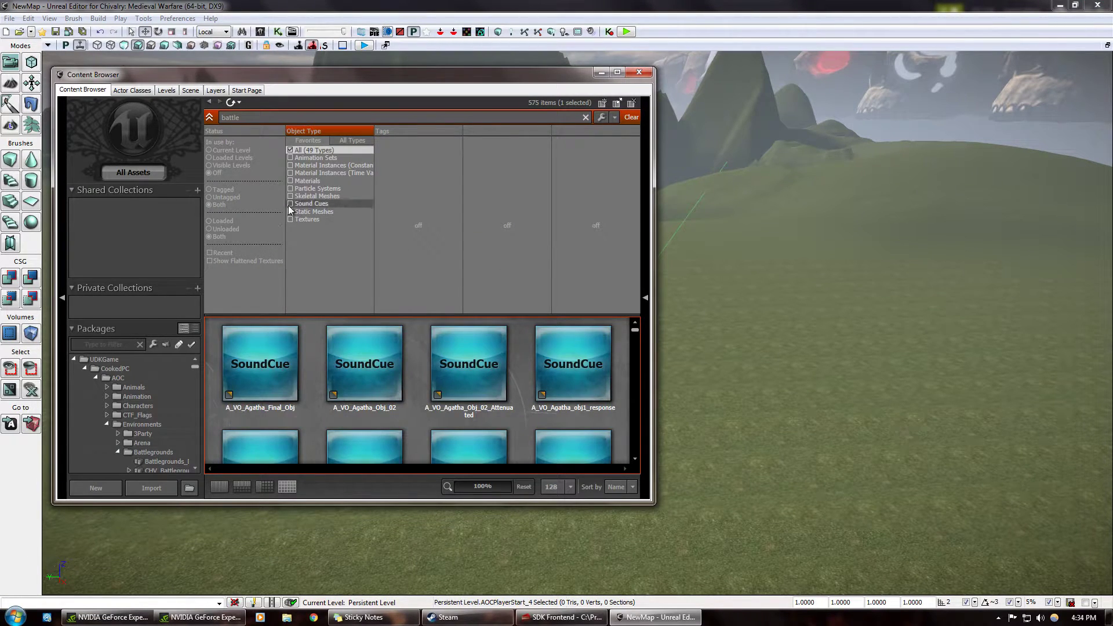
click(290, 211)
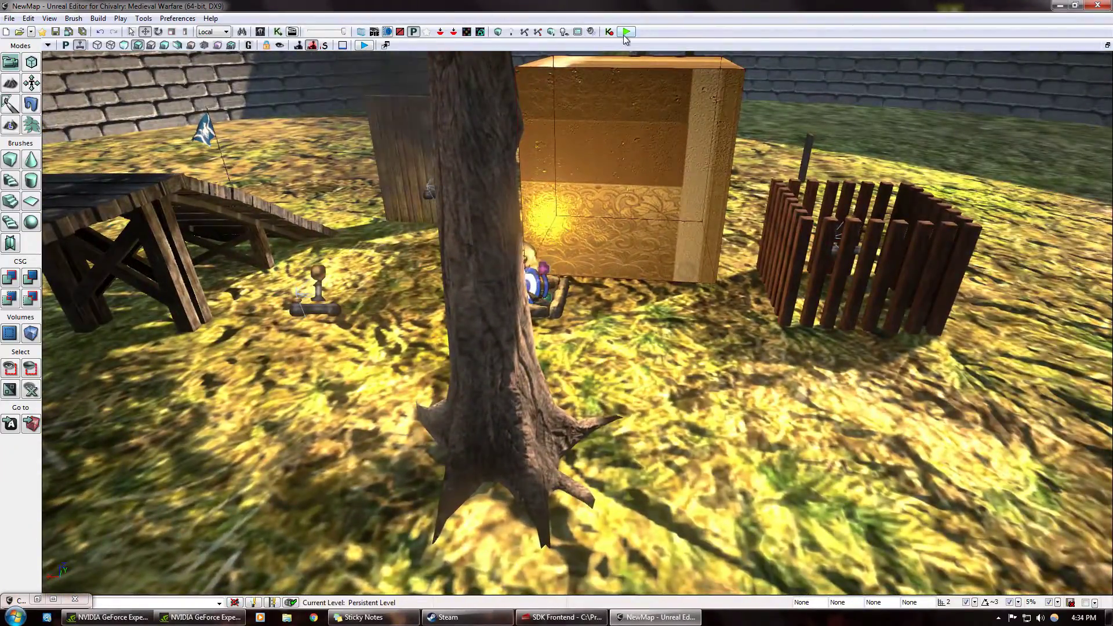
Step: Playtest walking the grassy plain below the mountains, then close the preview
click(624, 31)
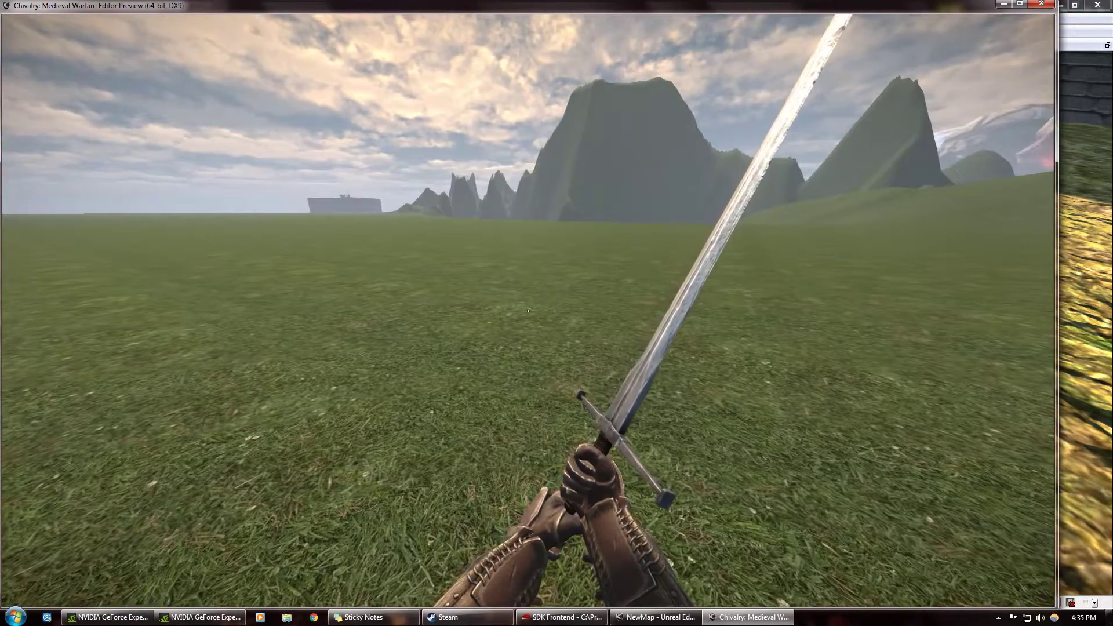
click(653, 617)
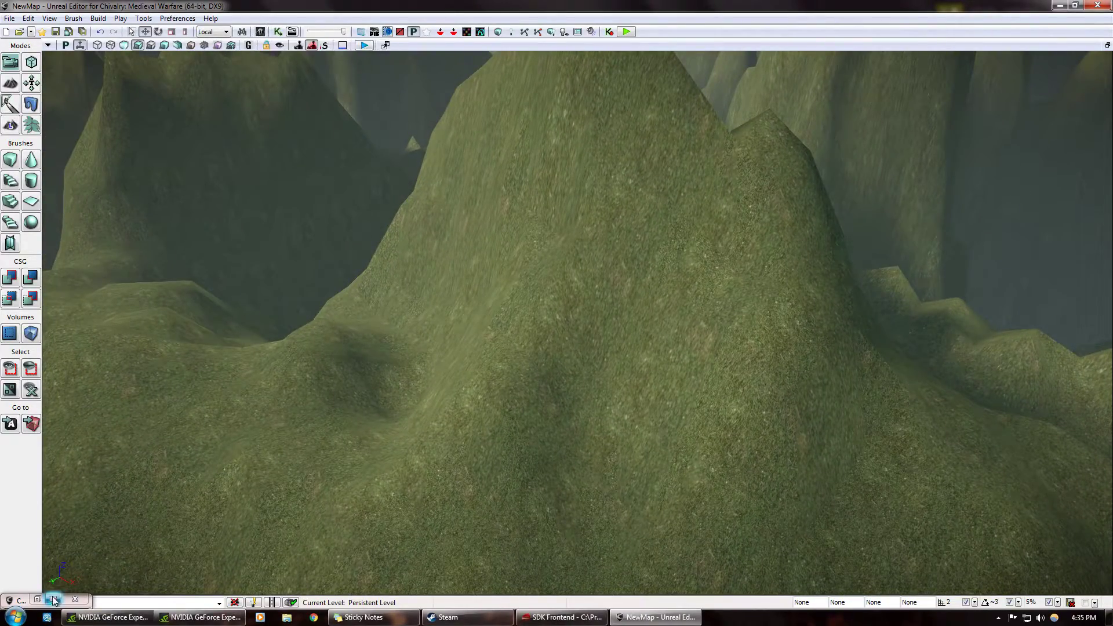
Step: Find a rock static mesh in the Content Browser and drag it onto the mountain slope
click(53, 599)
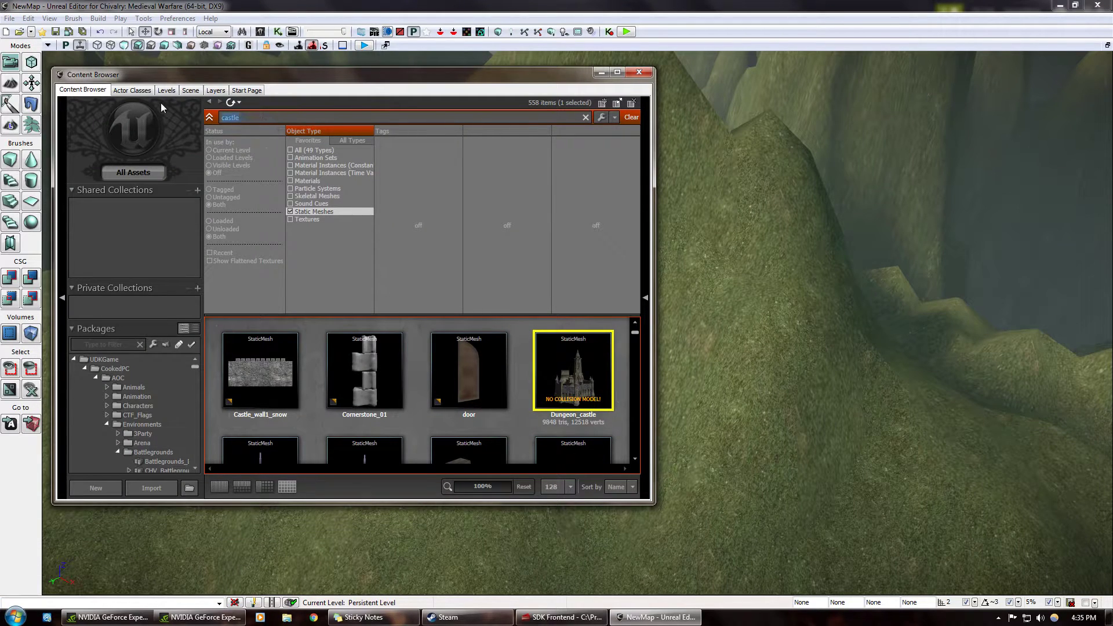
text(rock)
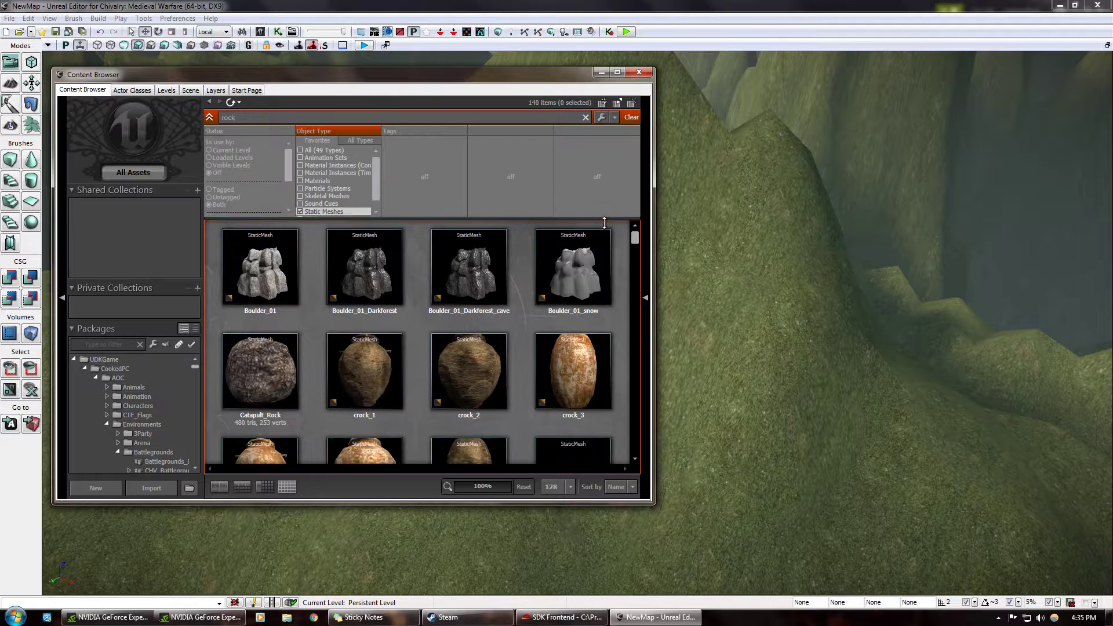
scroll(down, 3)
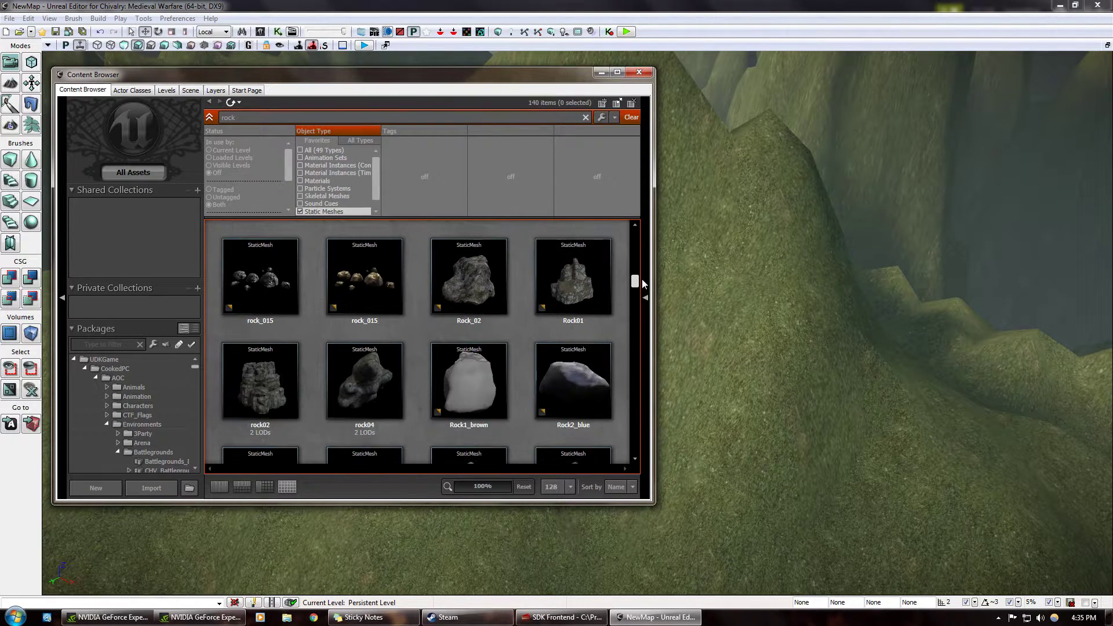
click(572, 276)
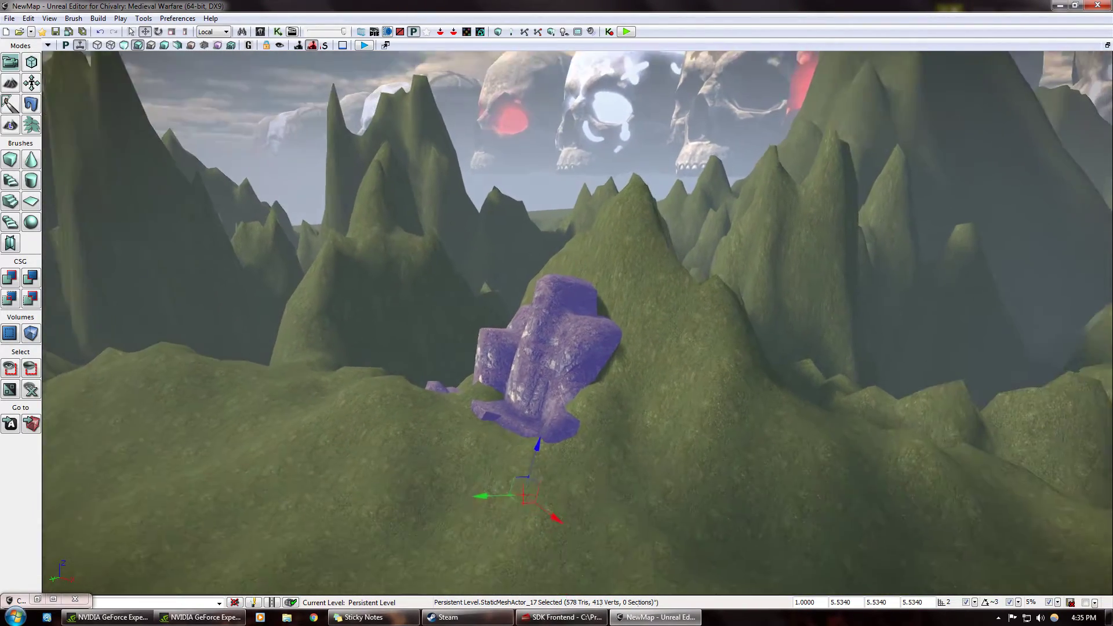
drag(539, 355, 873, 404)
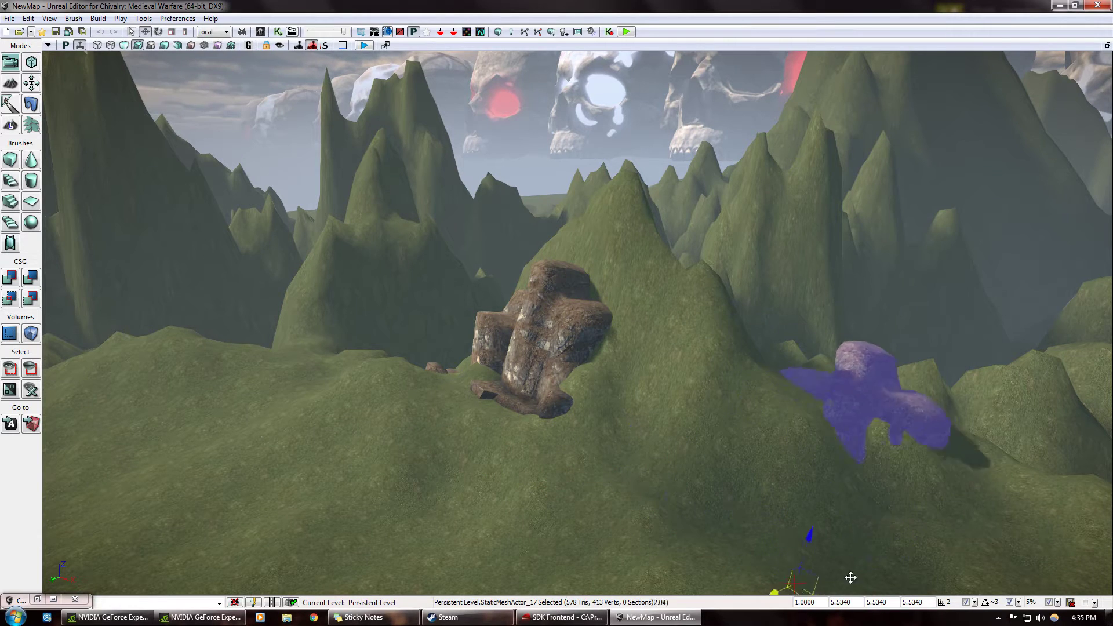